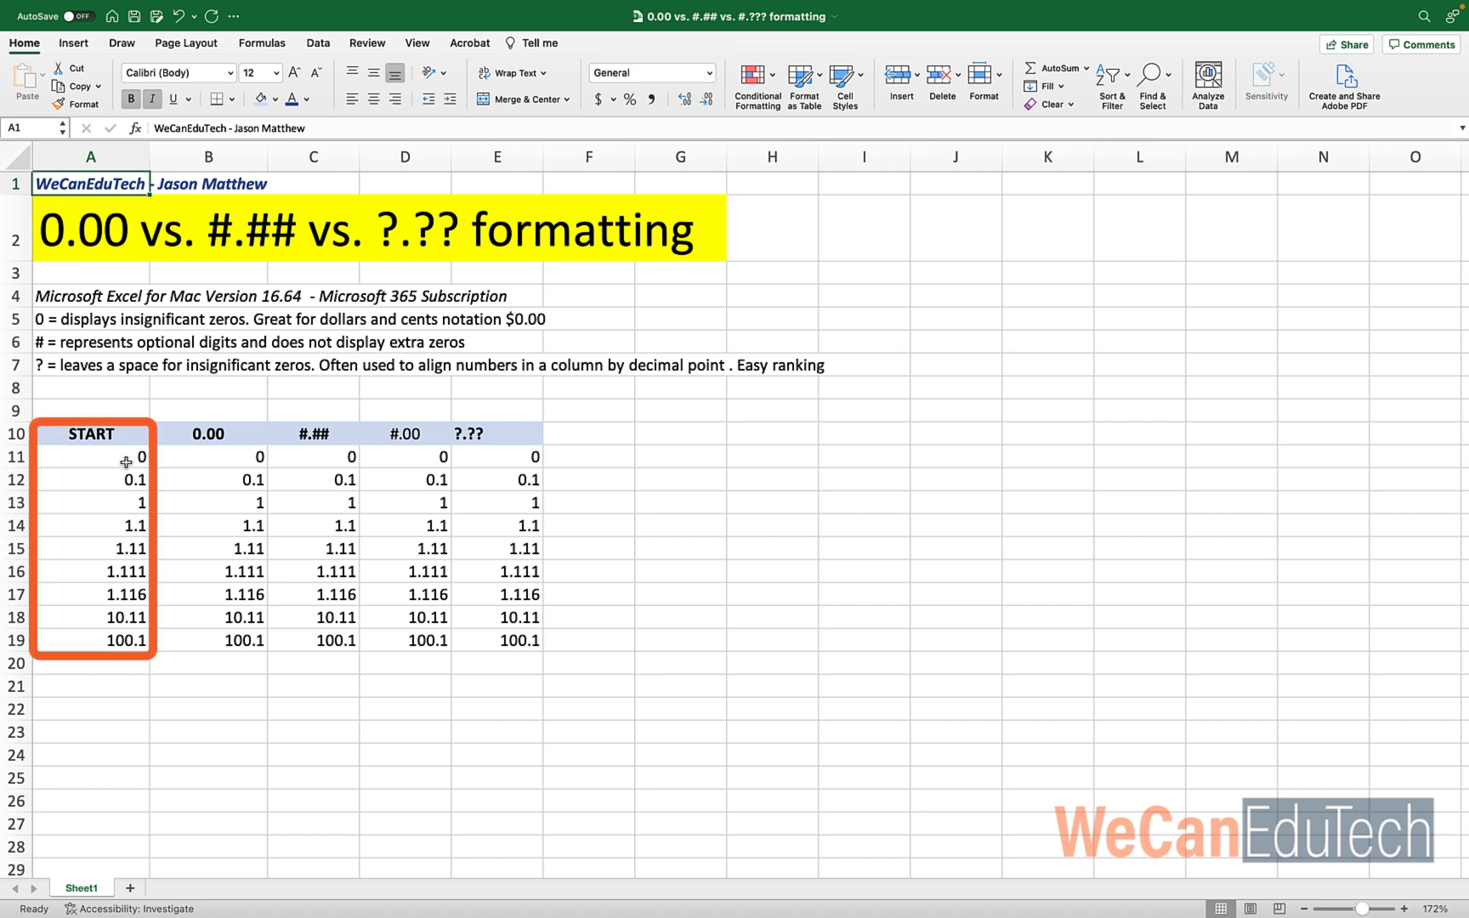
Select the values B11:B19 under the 0.00 heading for custom formatting
{"action": "left_click", "coordinate": [208, 456]}
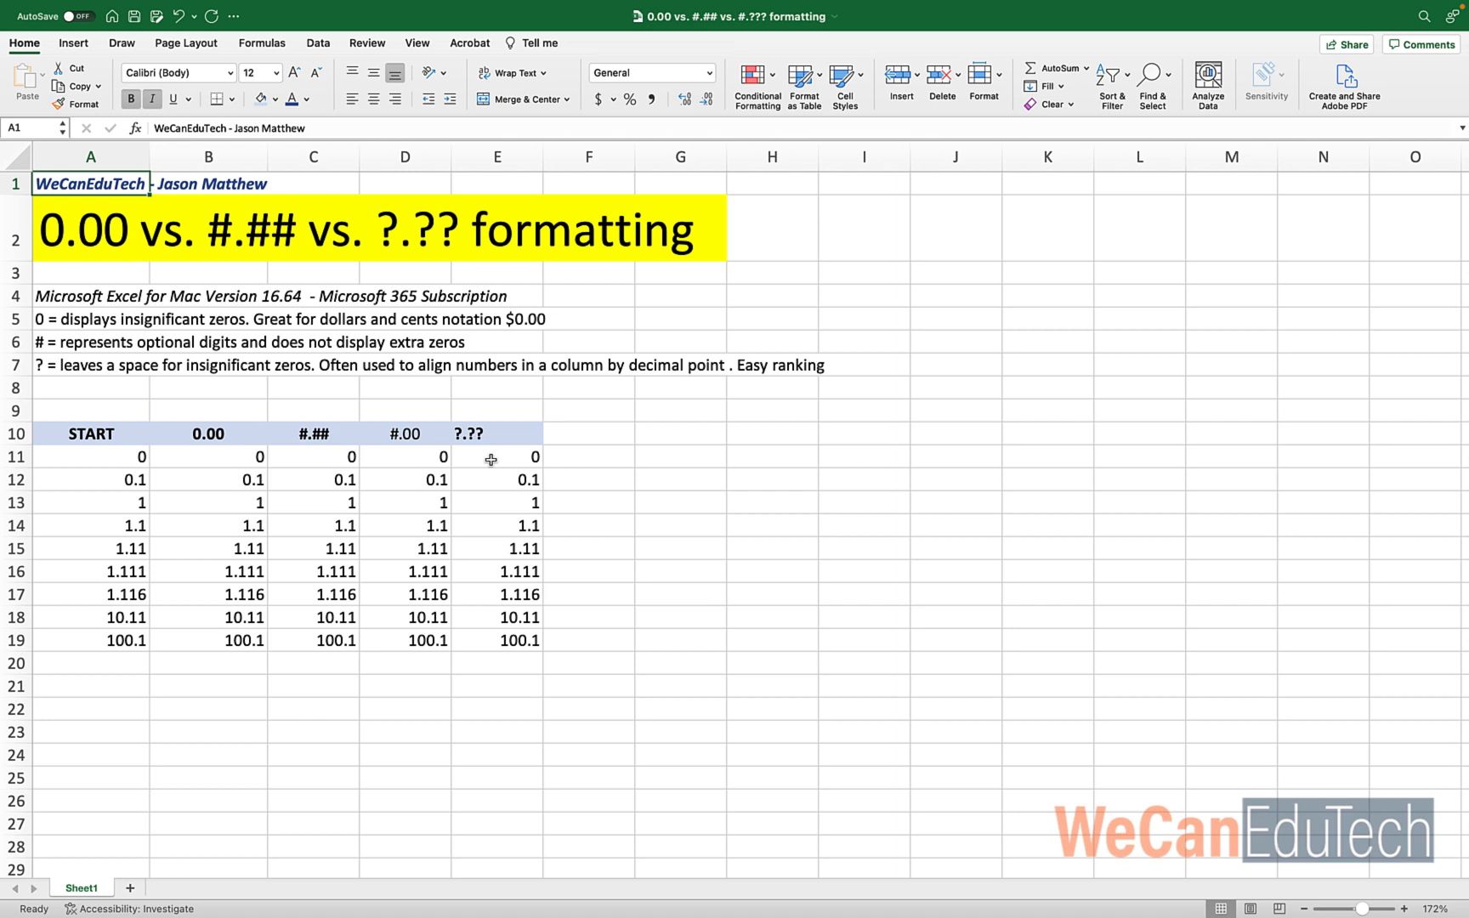
{"action": "mouse_move", "coordinate": [275, 465]}
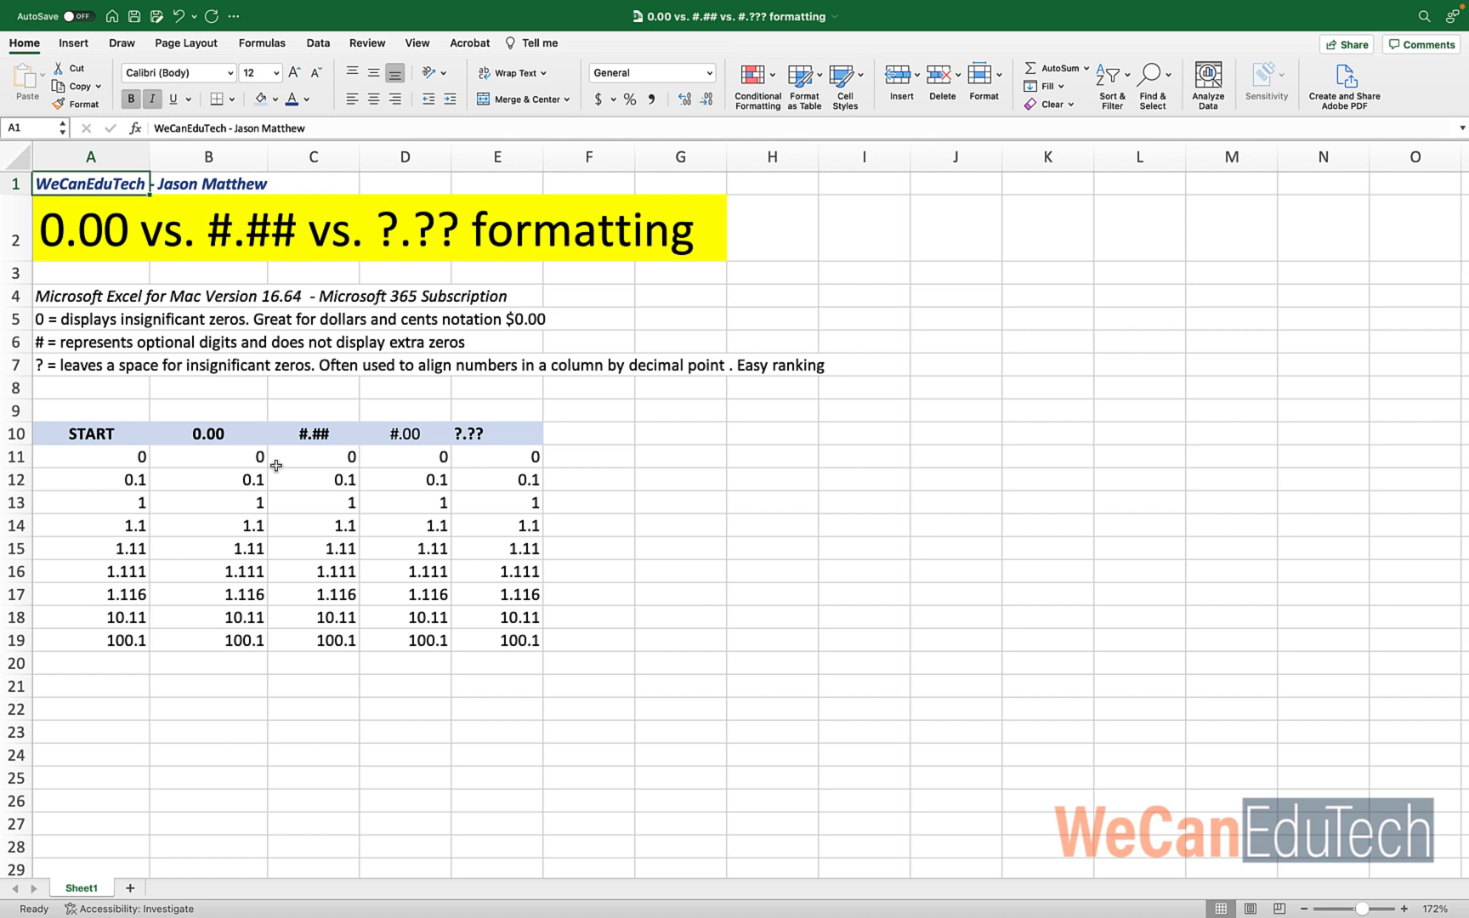
{"action": "left_click", "coordinate": [90, 434]}
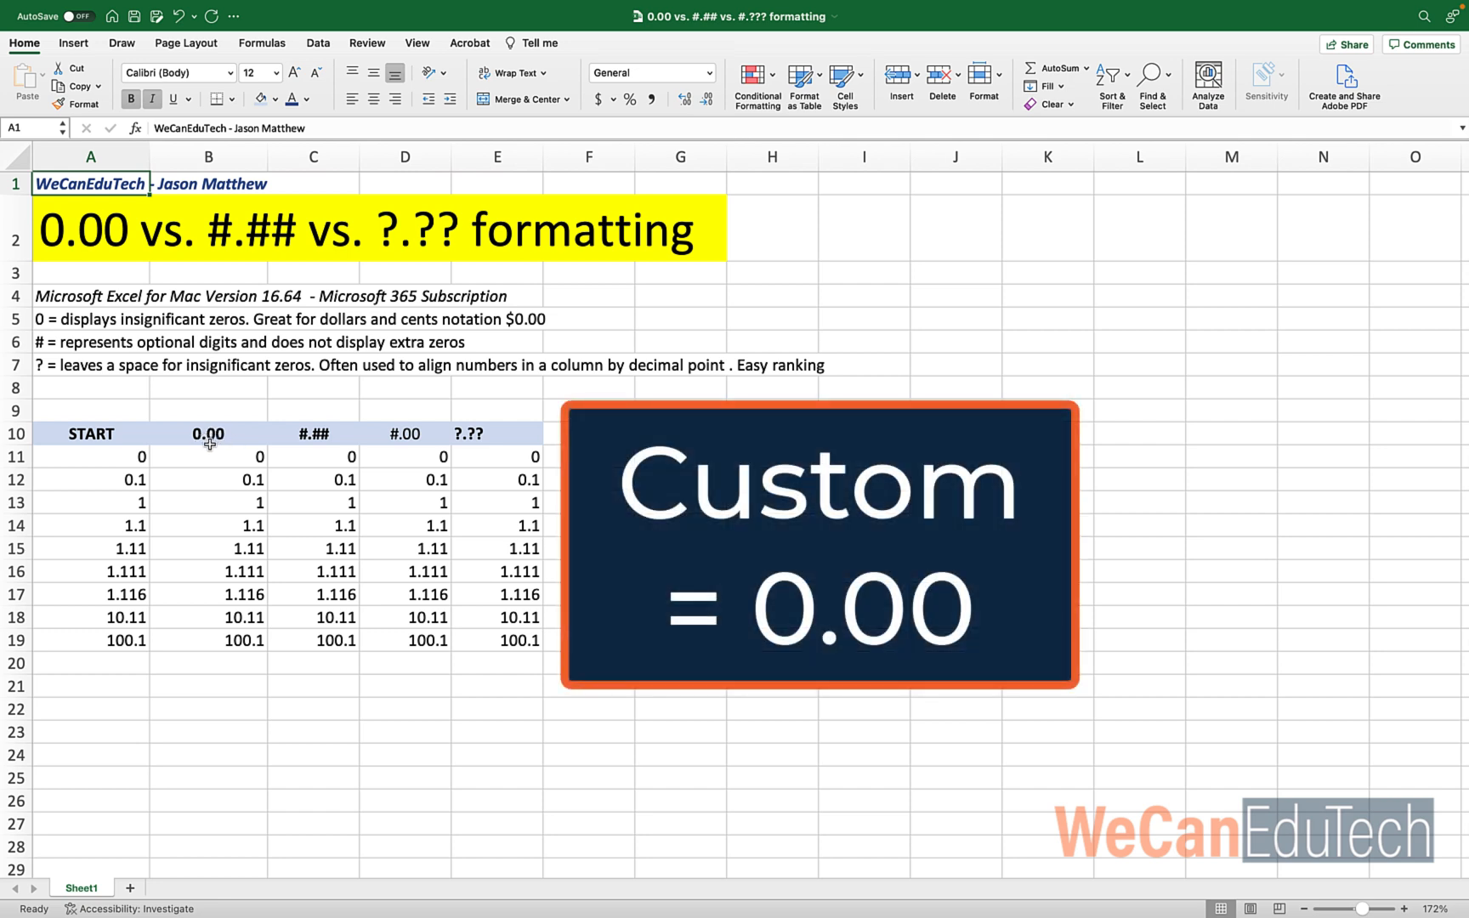
{"action": "left_click", "coordinate": [207, 457]}
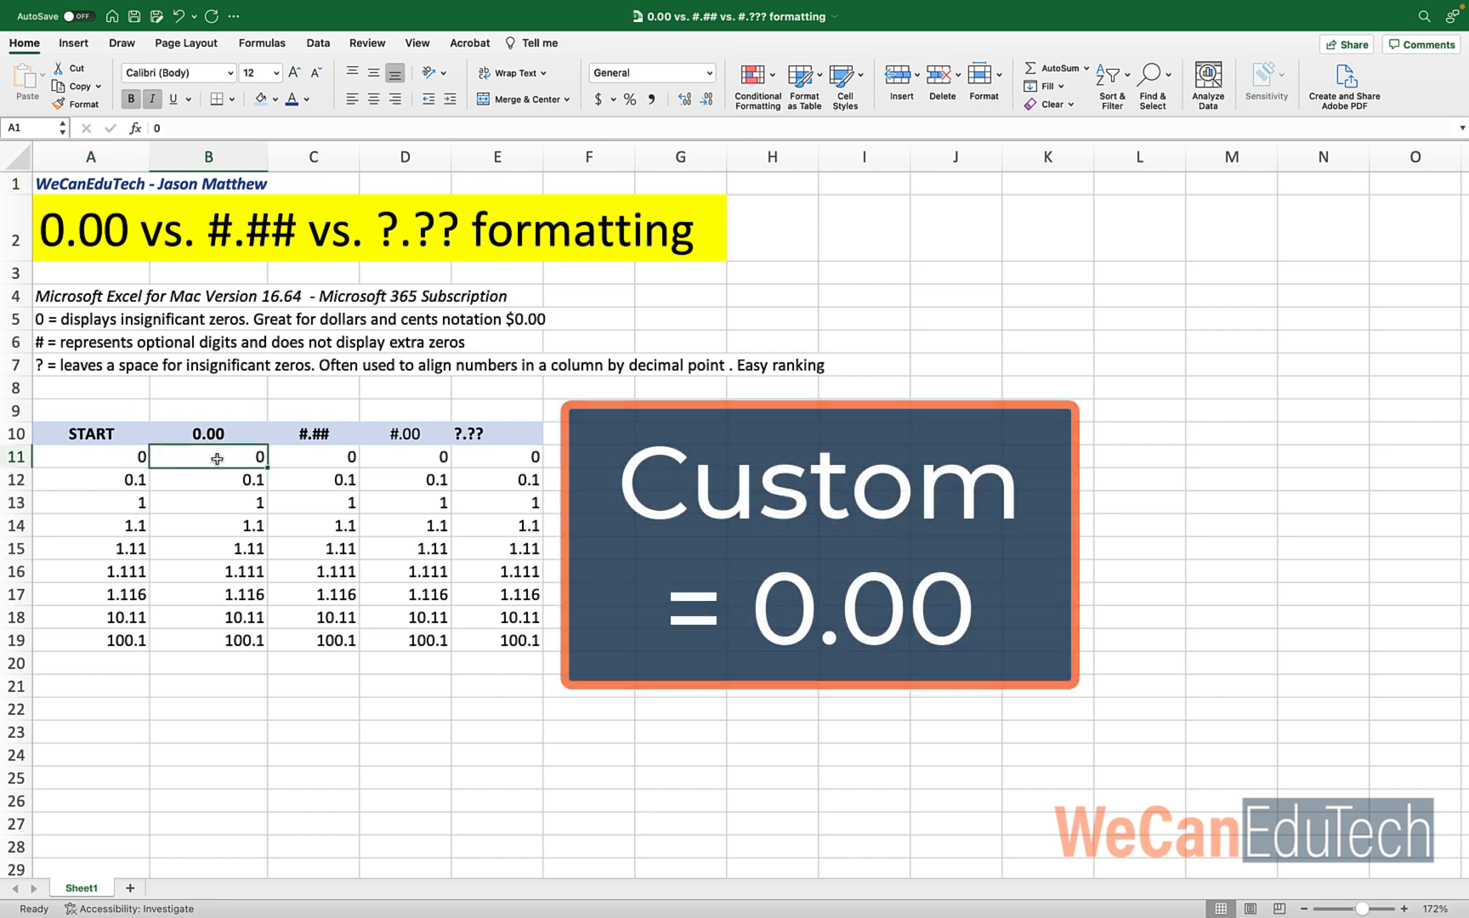
{"action": "left_click_drag", "start_coordinate": [207, 455], "coordinate": [207, 641]}
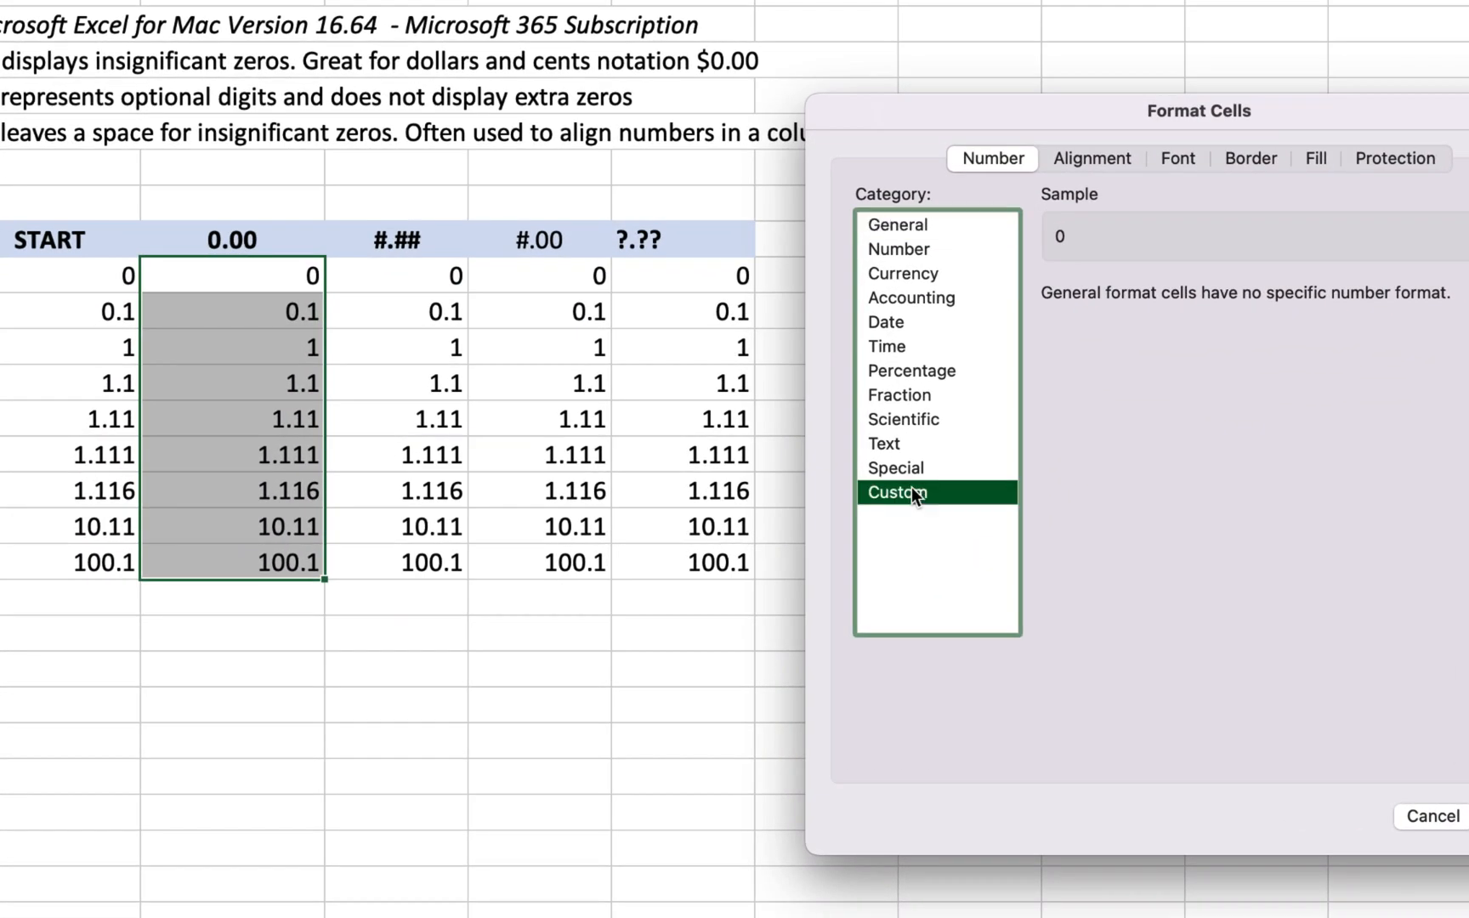
Replace General with the custom code 0.00 and confirm it for the column
{"action": "left_click", "coordinate": [896, 491]}
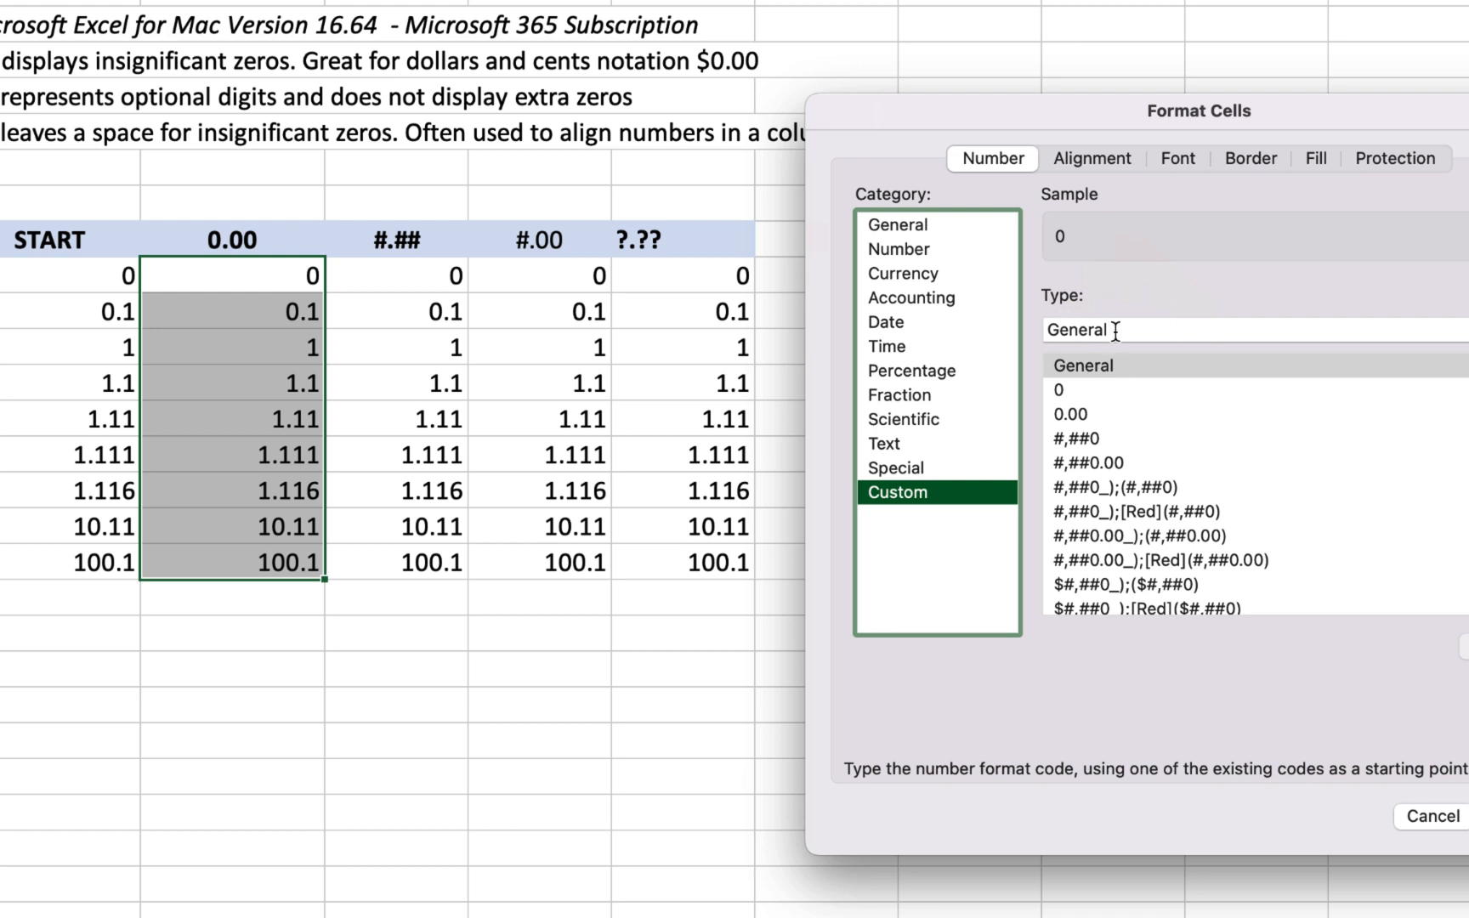
{"action": "left_click", "coordinate": [1077, 330]}
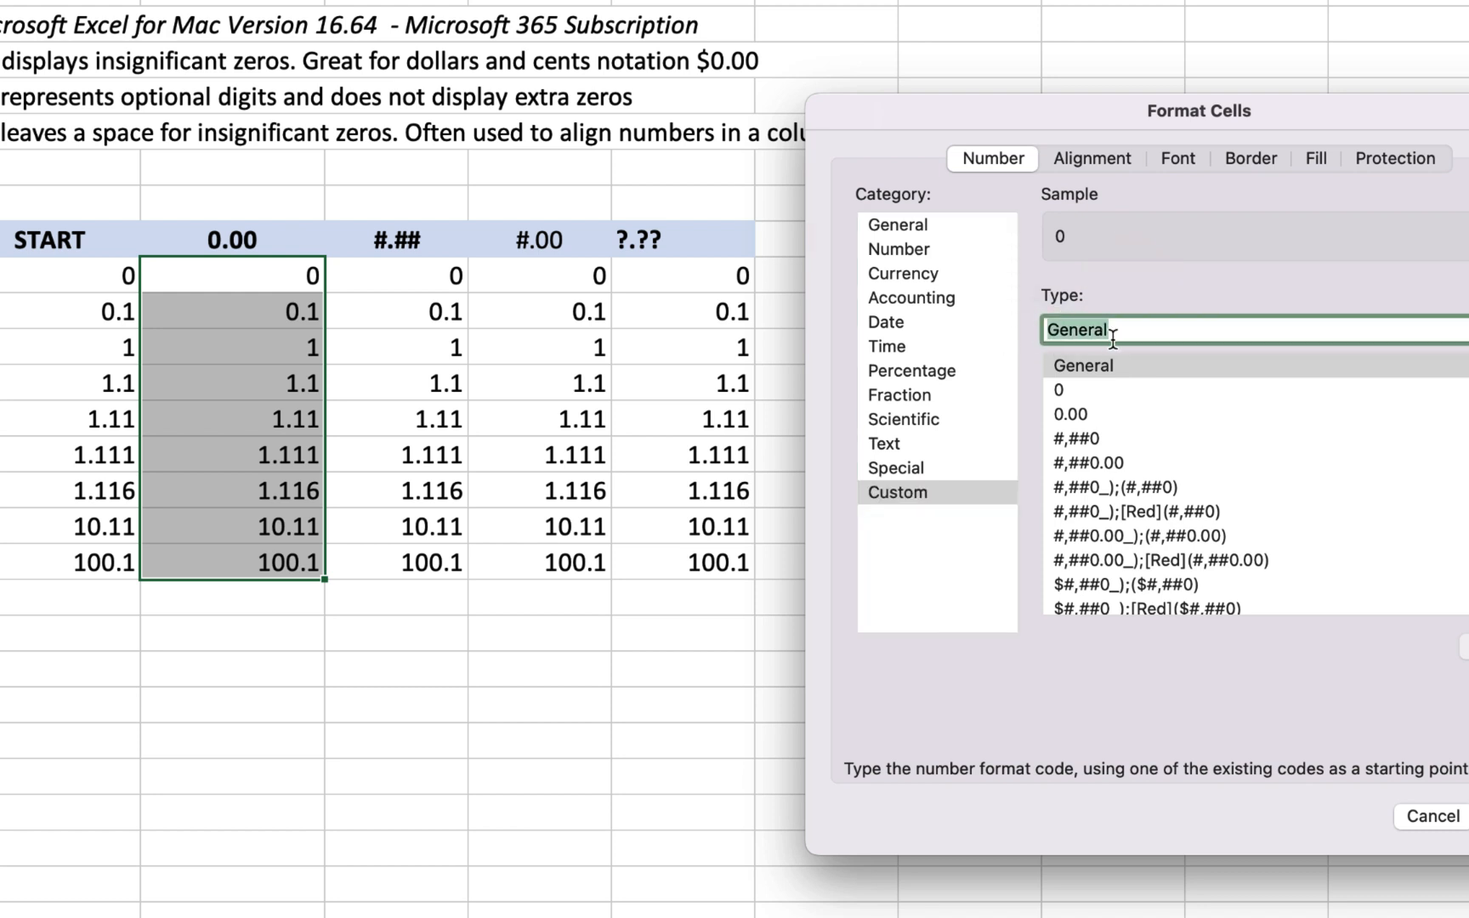
{"action": "type", "text": "0.00"}
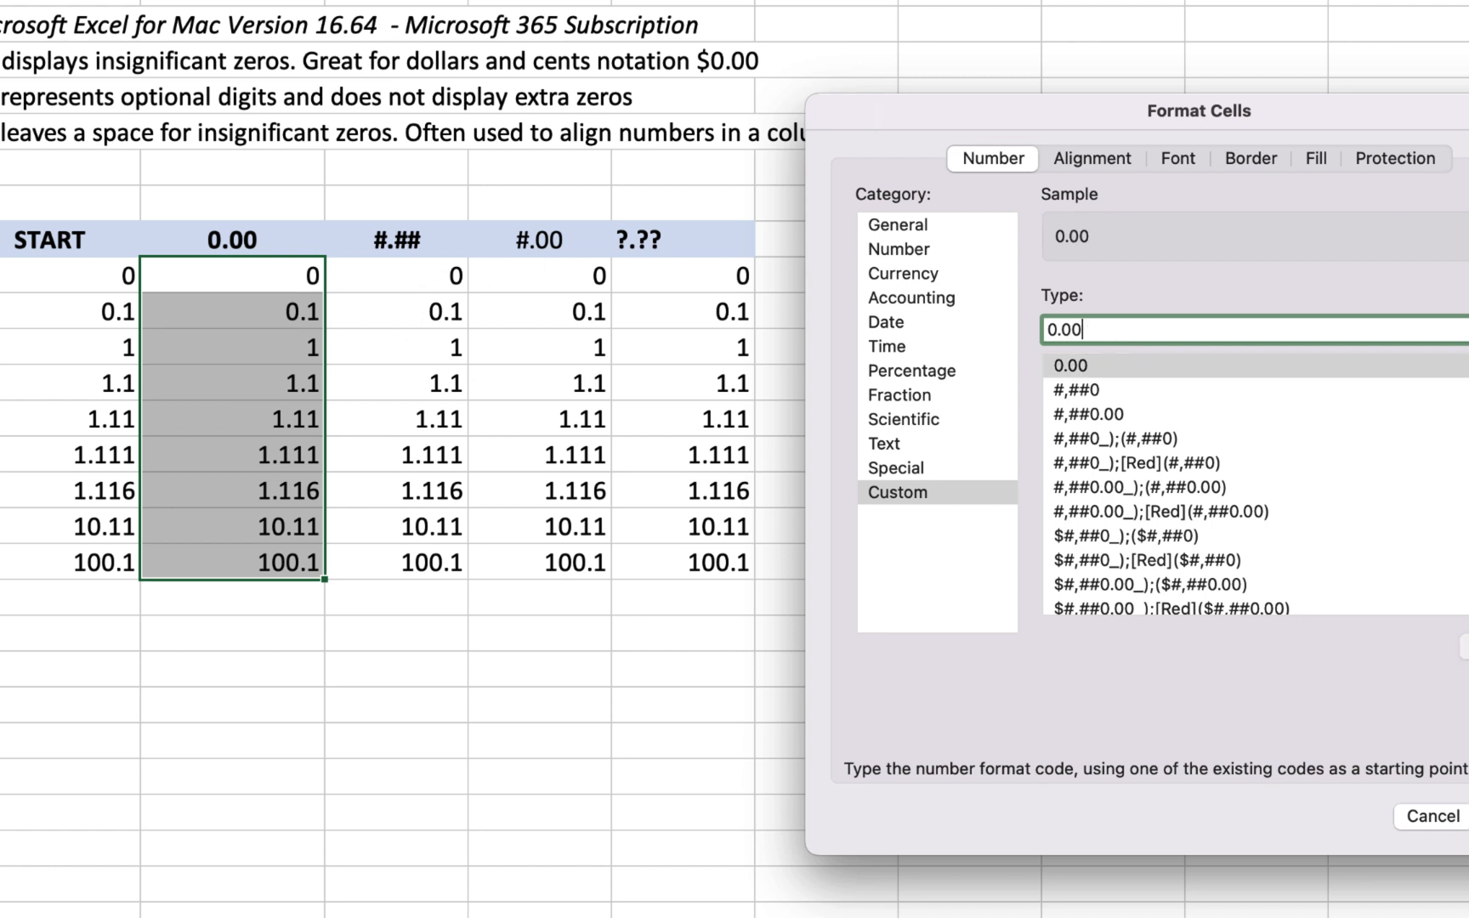
{"action": "left_click", "coordinate": [1450, 816]}
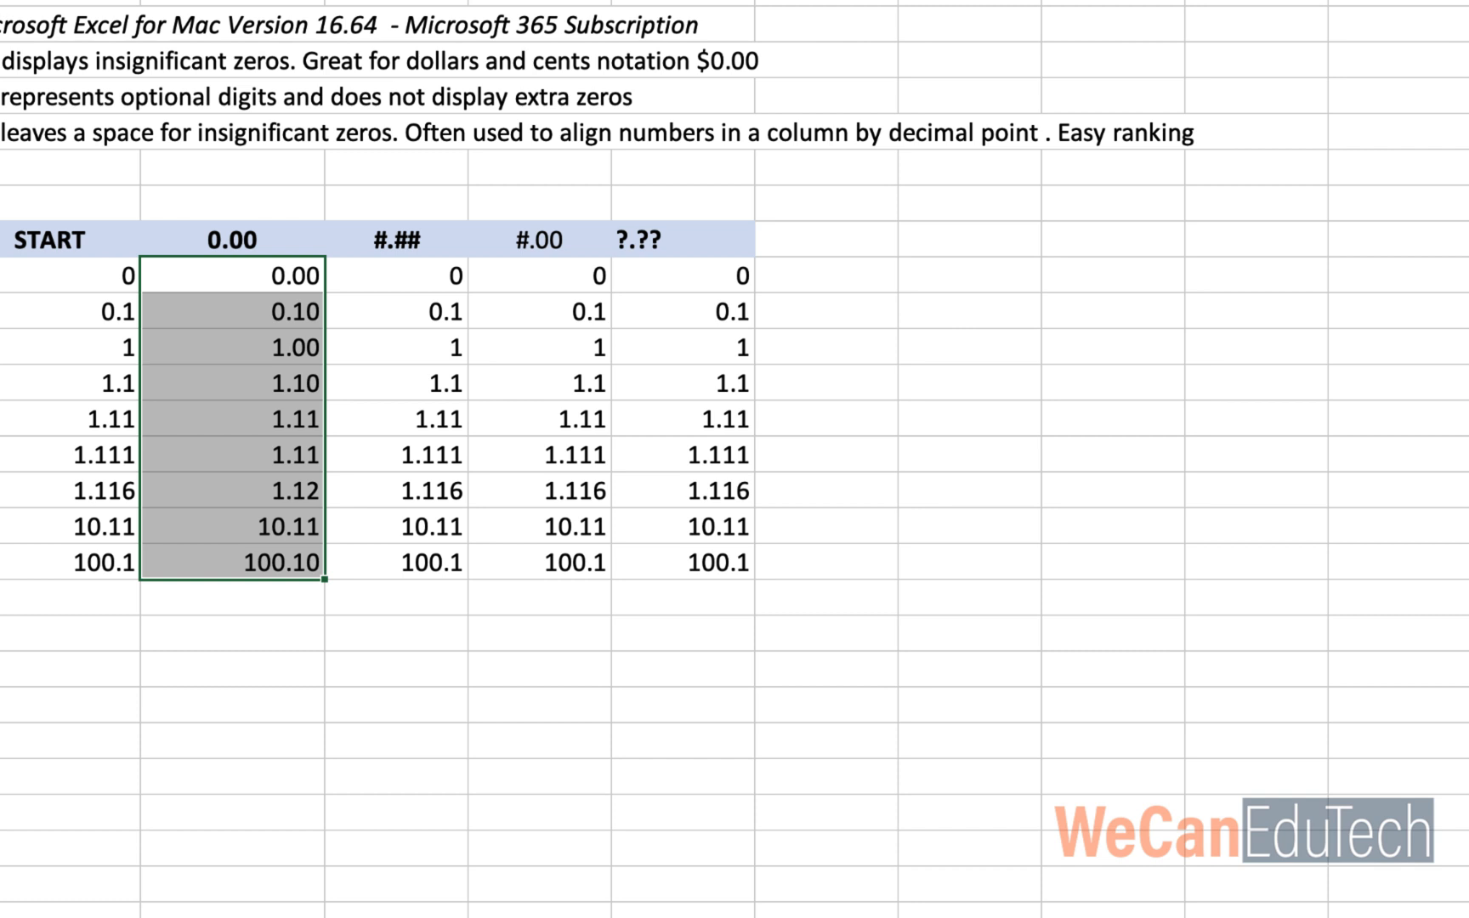
{"action": "mouse_move", "coordinate": [208, 256]}
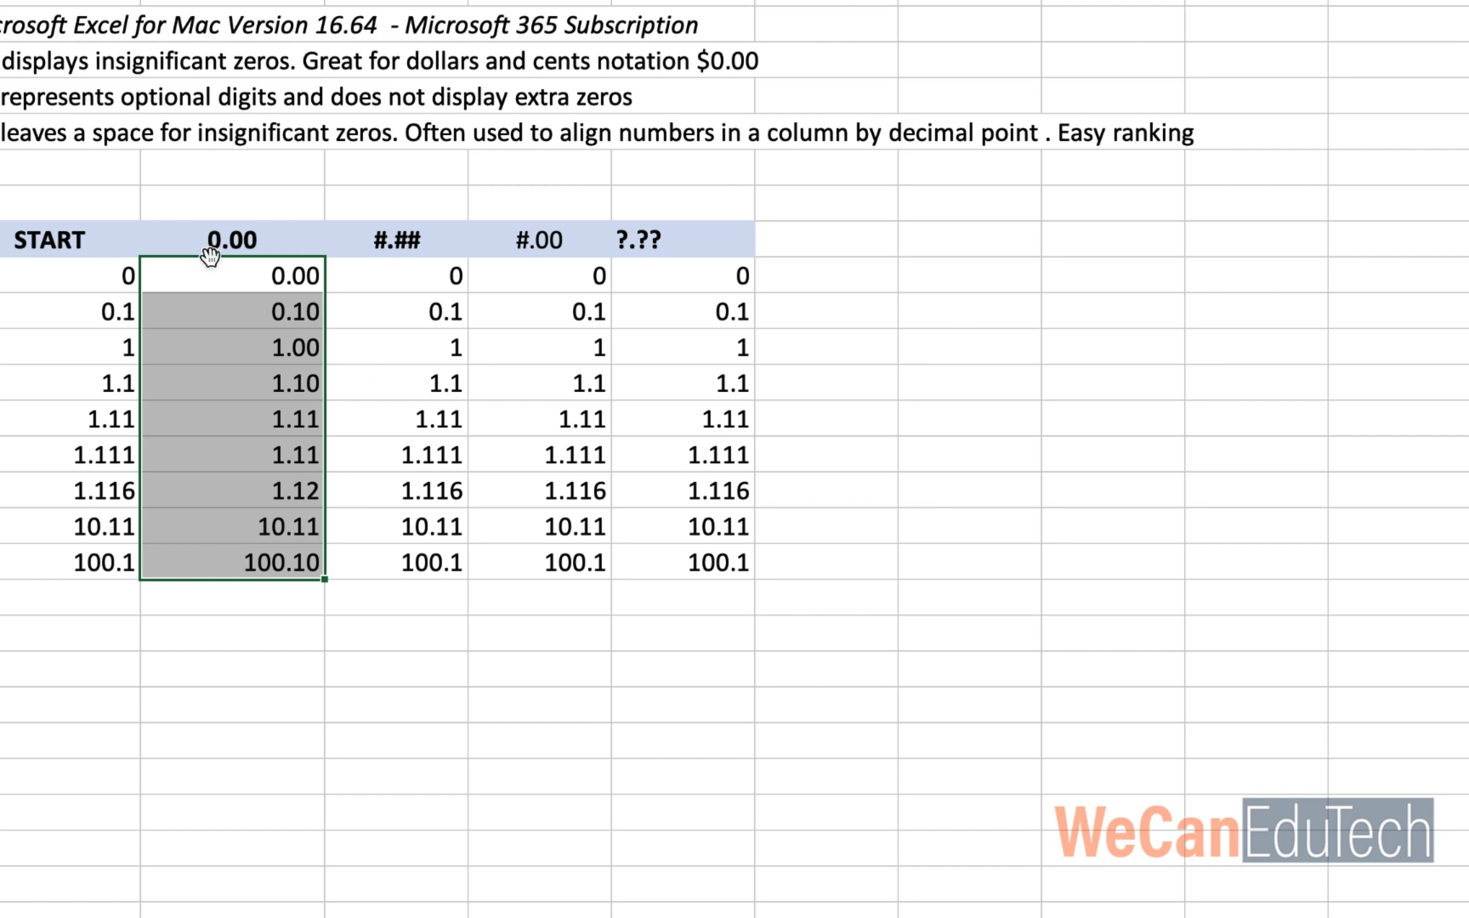
{"action": "mouse_move", "coordinate": [253, 259]}
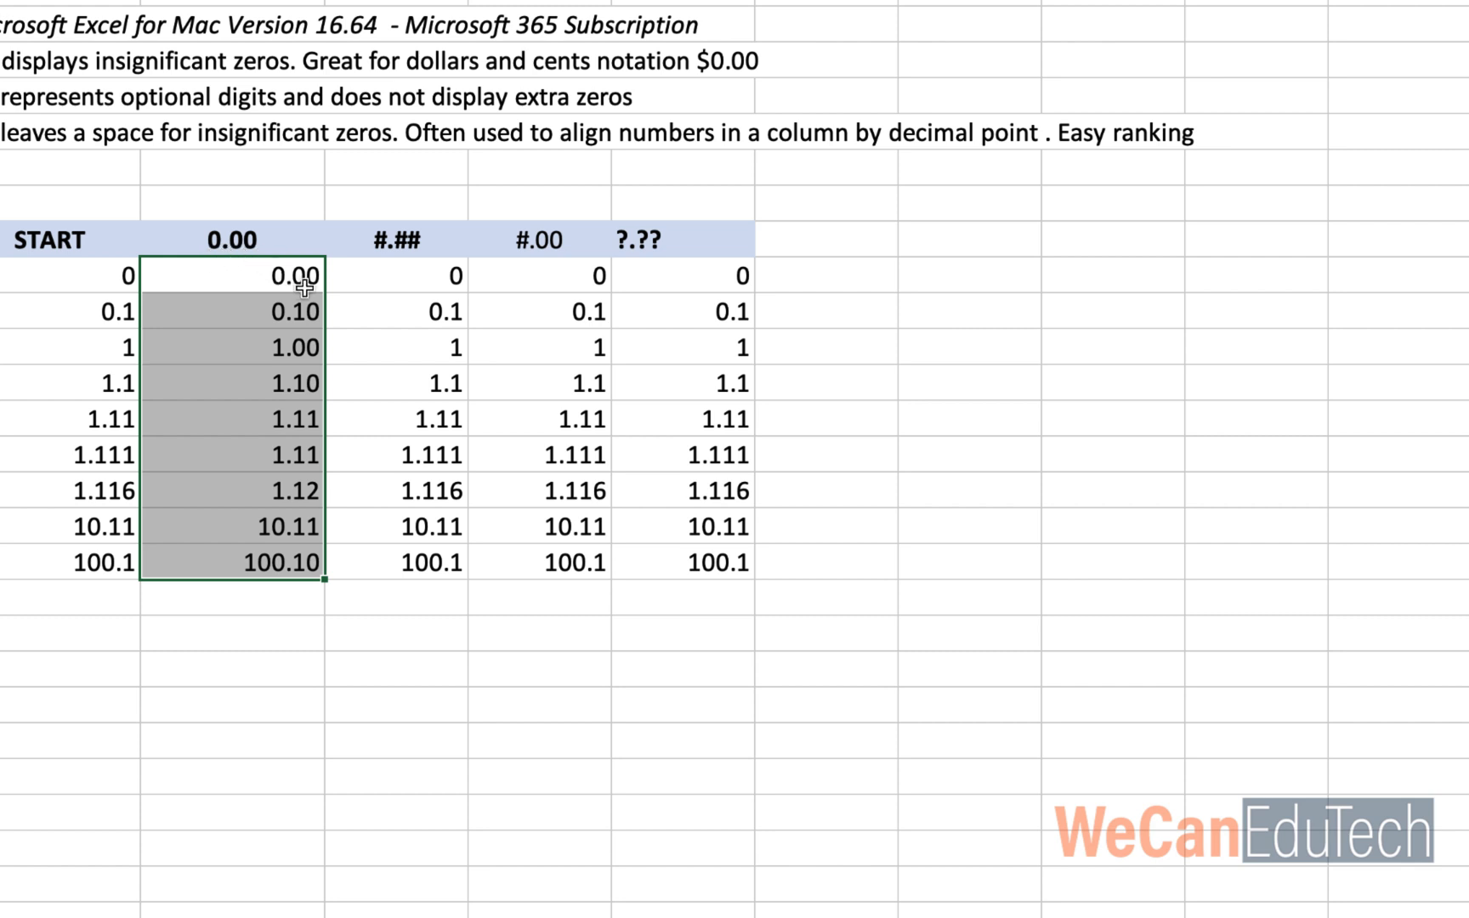
{"action": "mouse_move", "coordinate": [309, 592]}
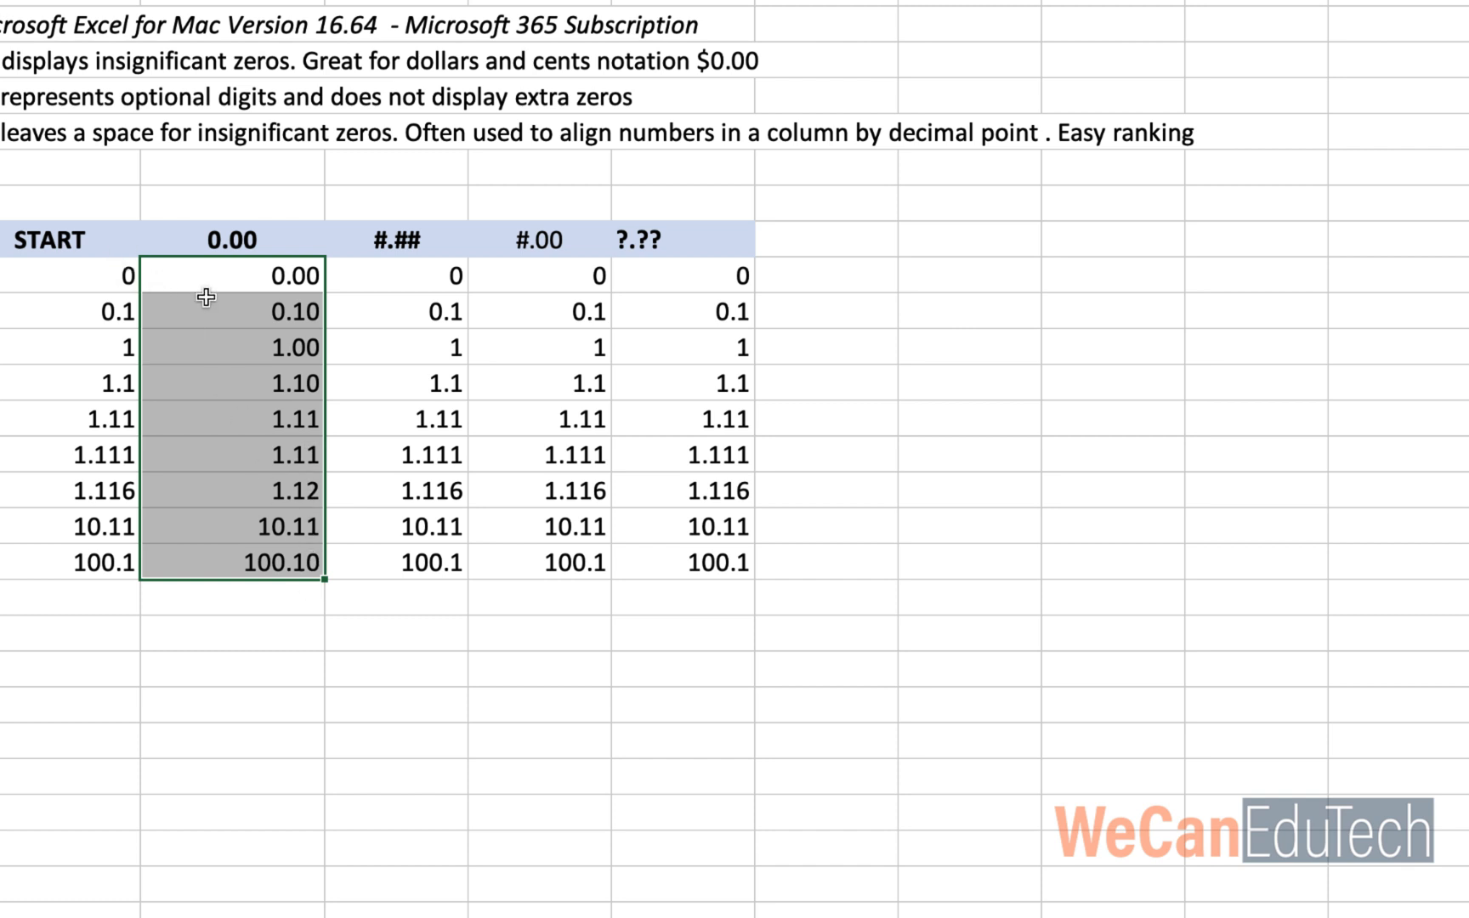
{"action": "mouse_move", "coordinate": [222, 296]}
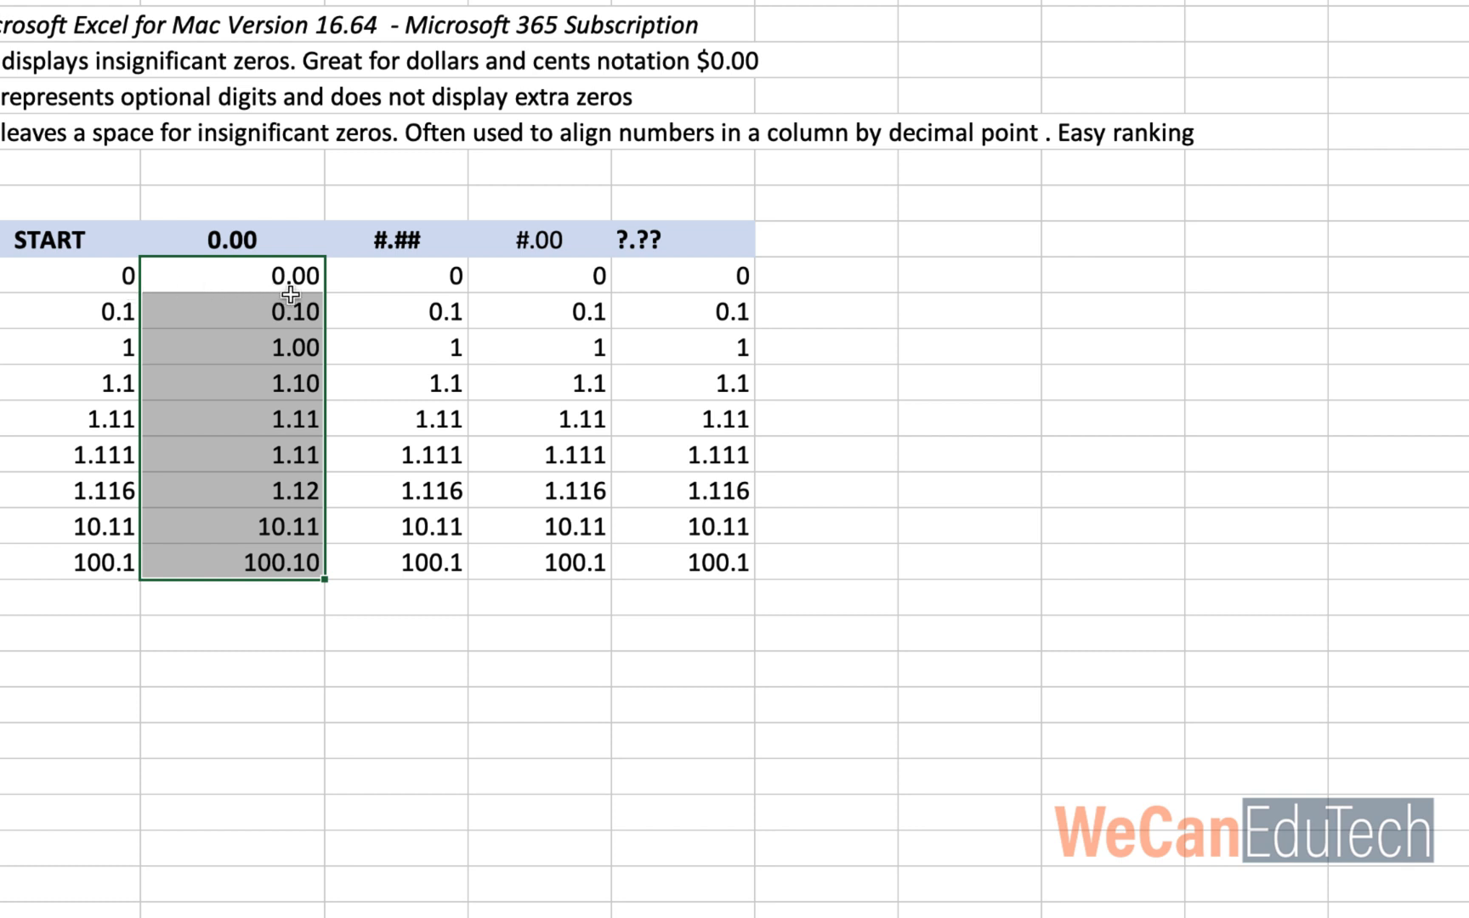
{"action": "mouse_move", "coordinate": [255, 335]}
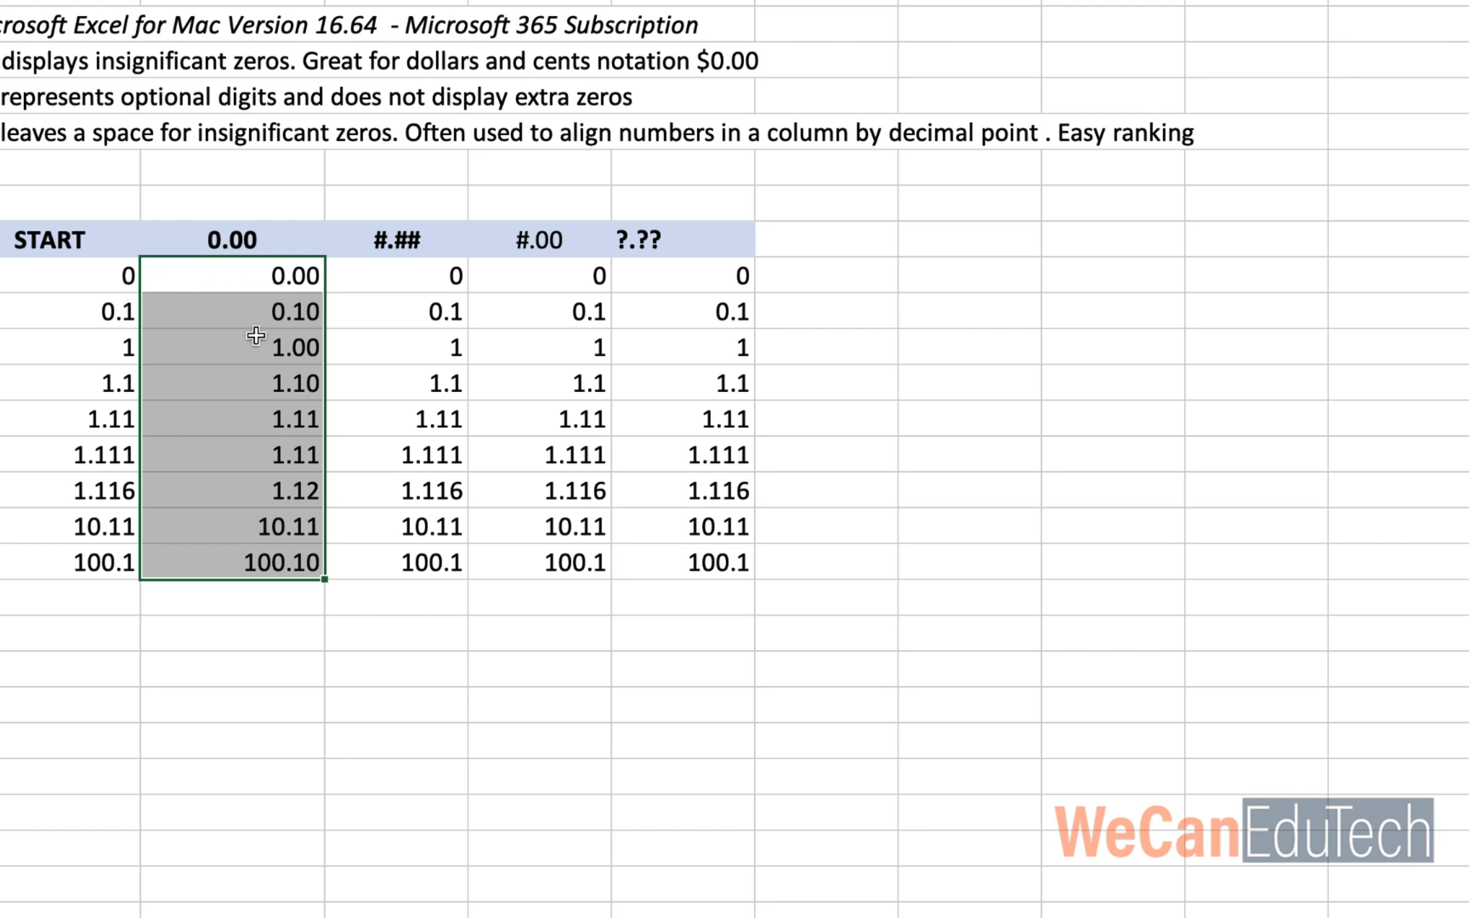
{"action": "mouse_move", "coordinate": [272, 311]}
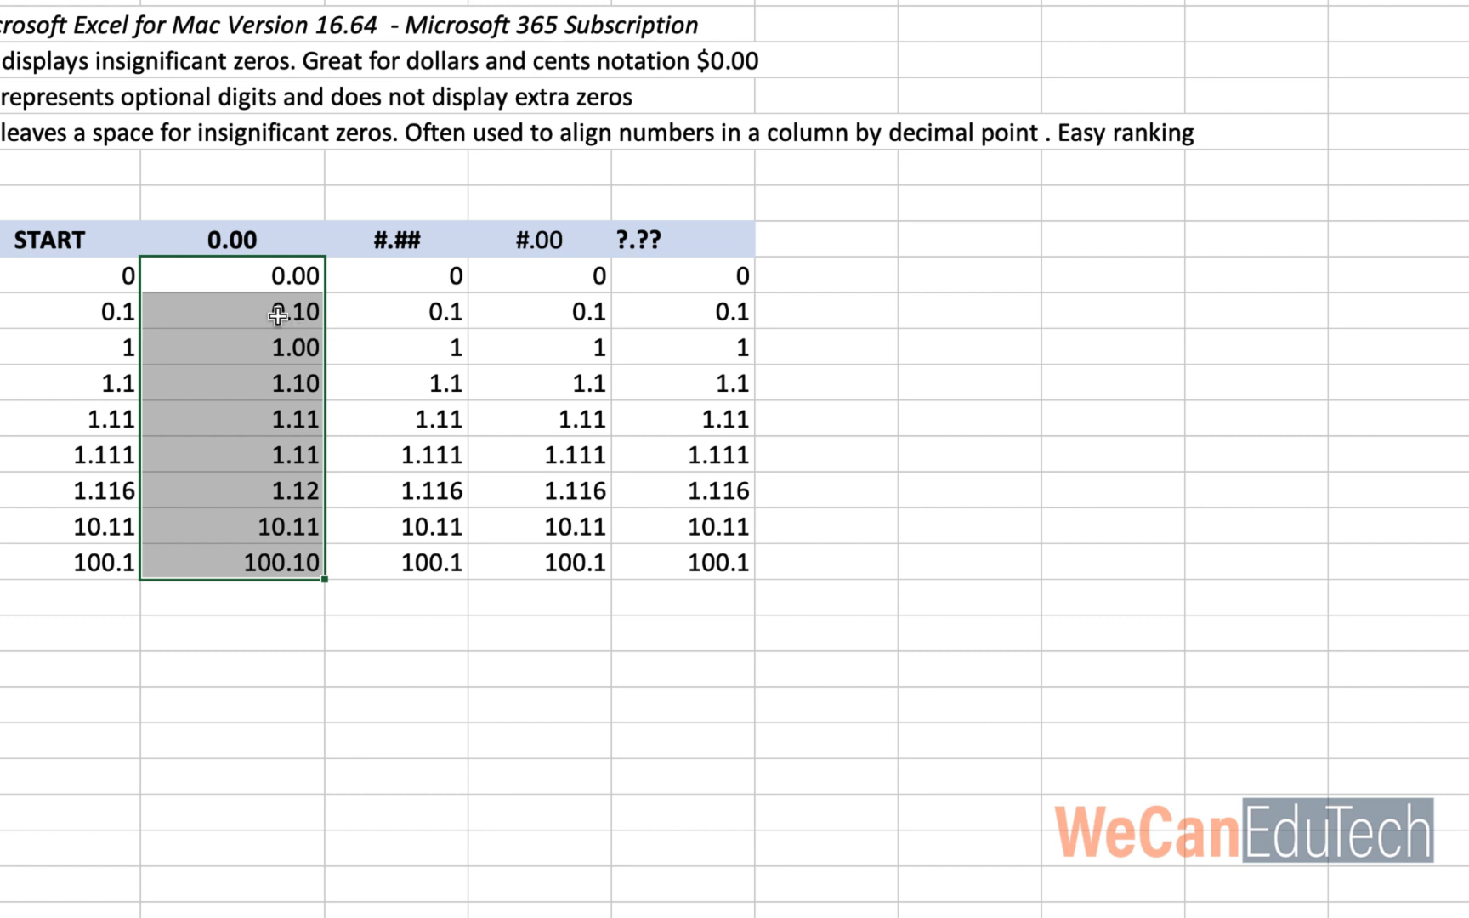
{"action": "mouse_move", "coordinate": [216, 323]}
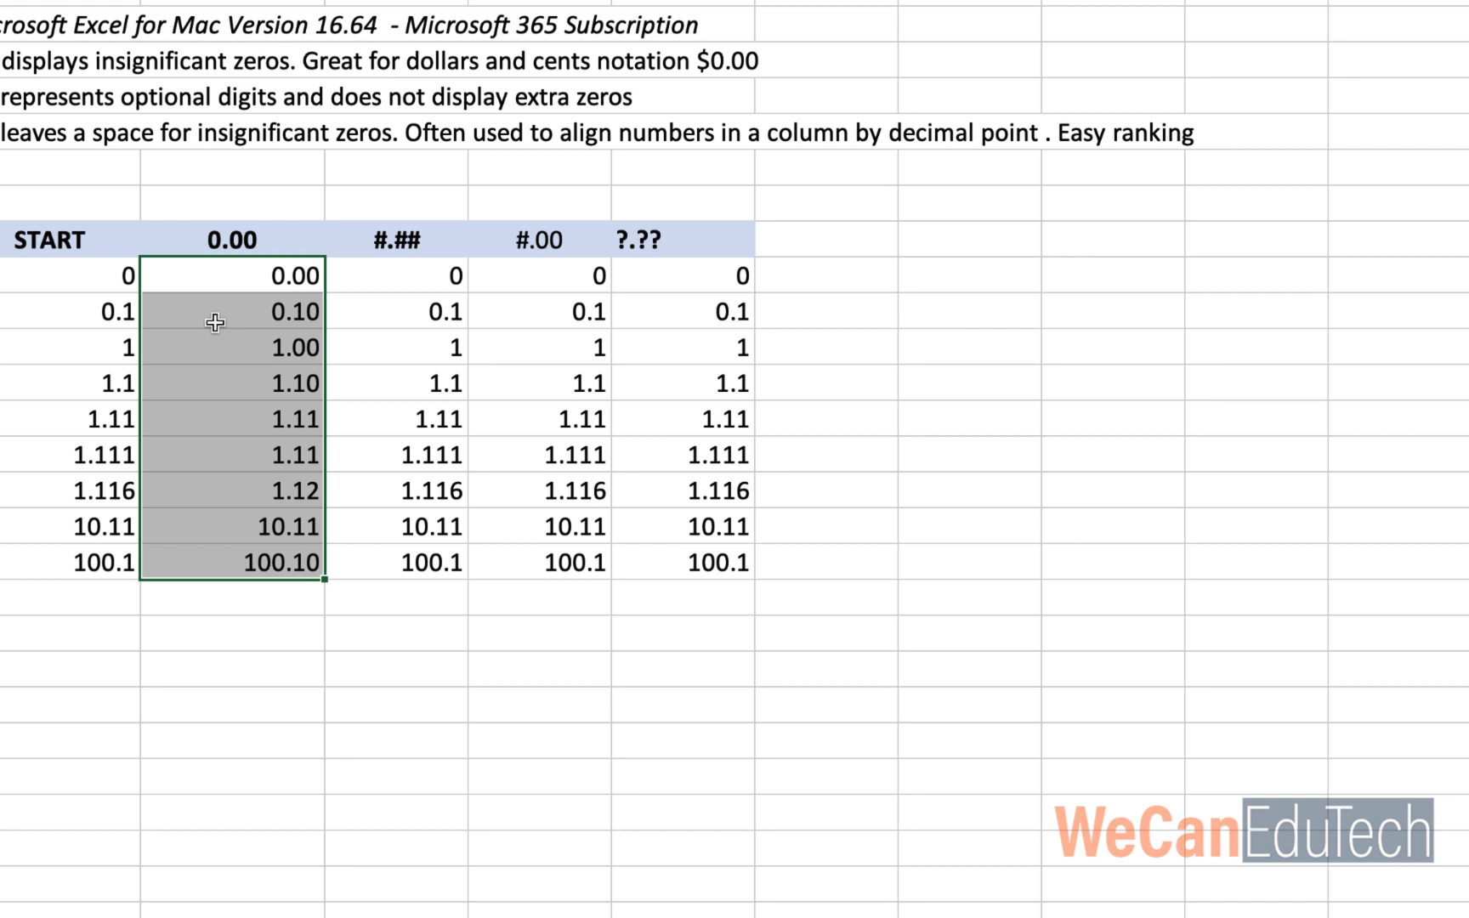
{"action": "mouse_move", "coordinate": [227, 255]}
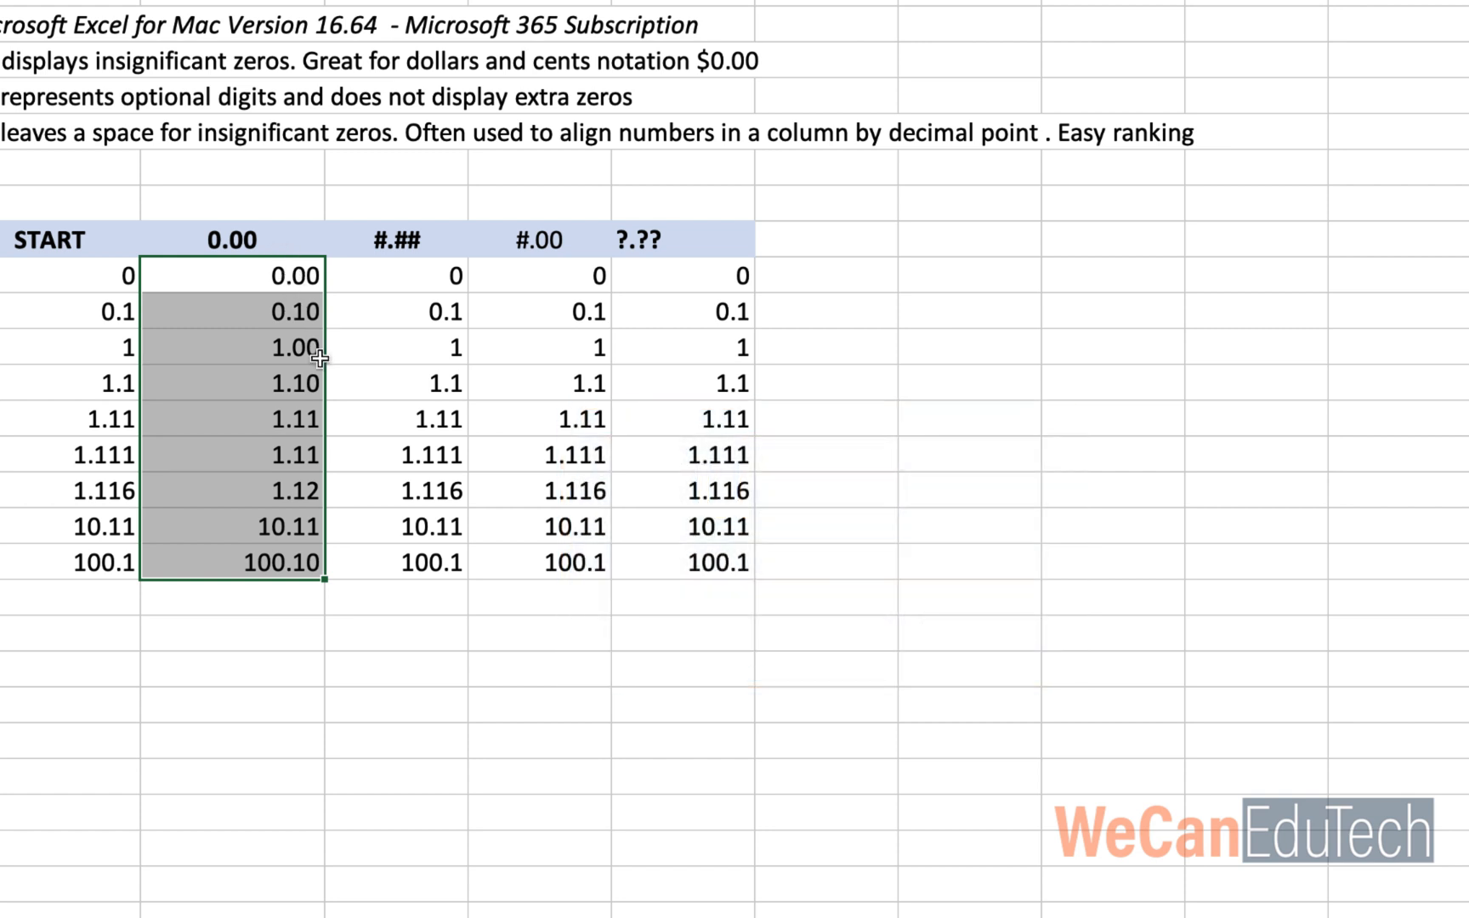
{"action": "mouse_move", "coordinate": [277, 333]}
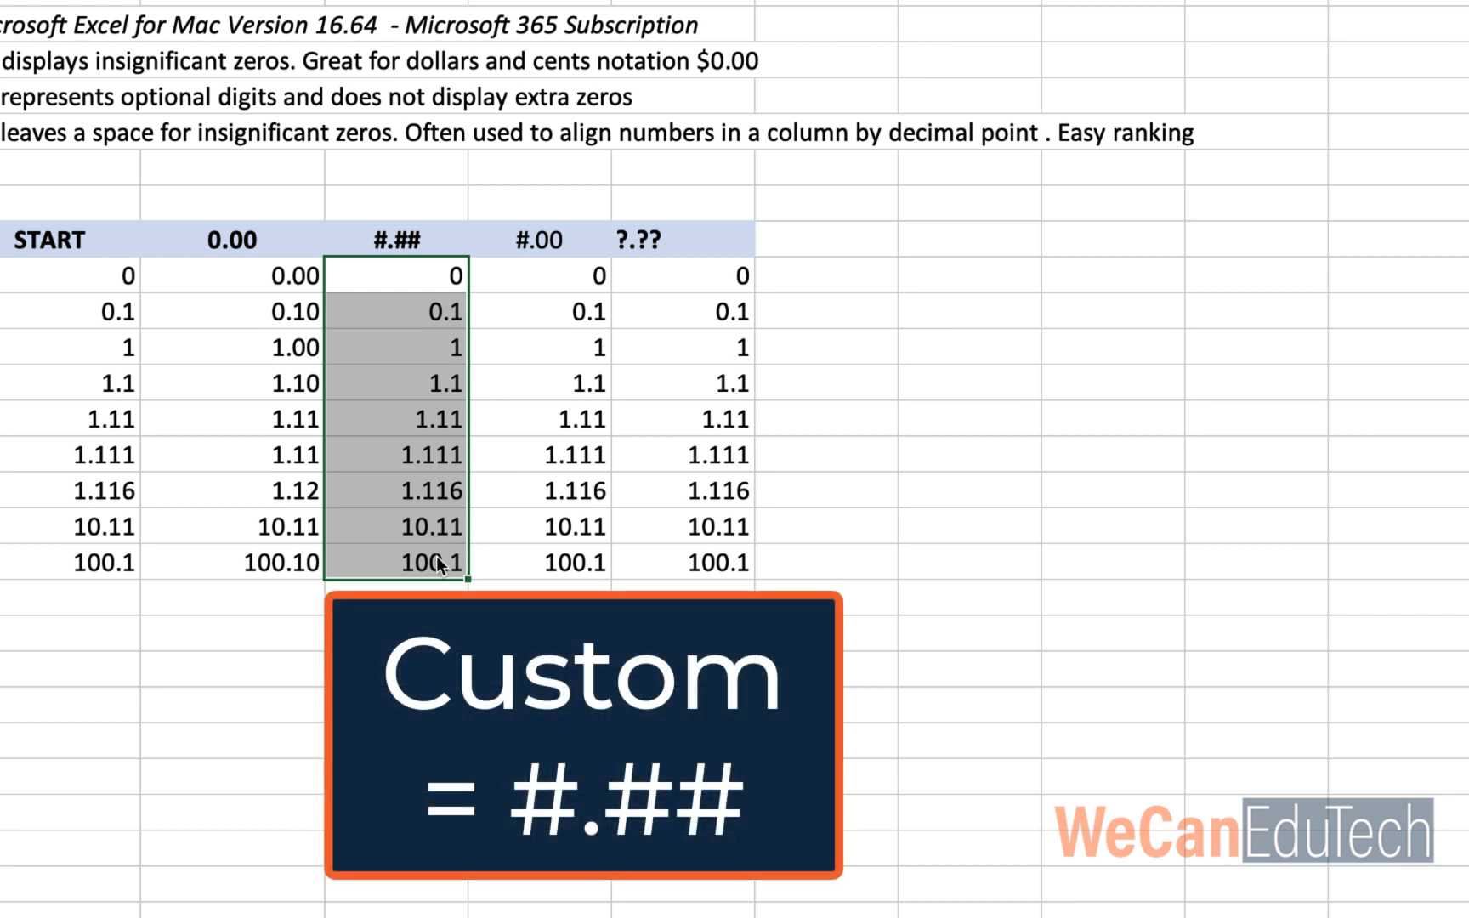
Enter the custom code #.## for the selected C11:C19 values
{"action": "left_click", "coordinate": [750, 128]}
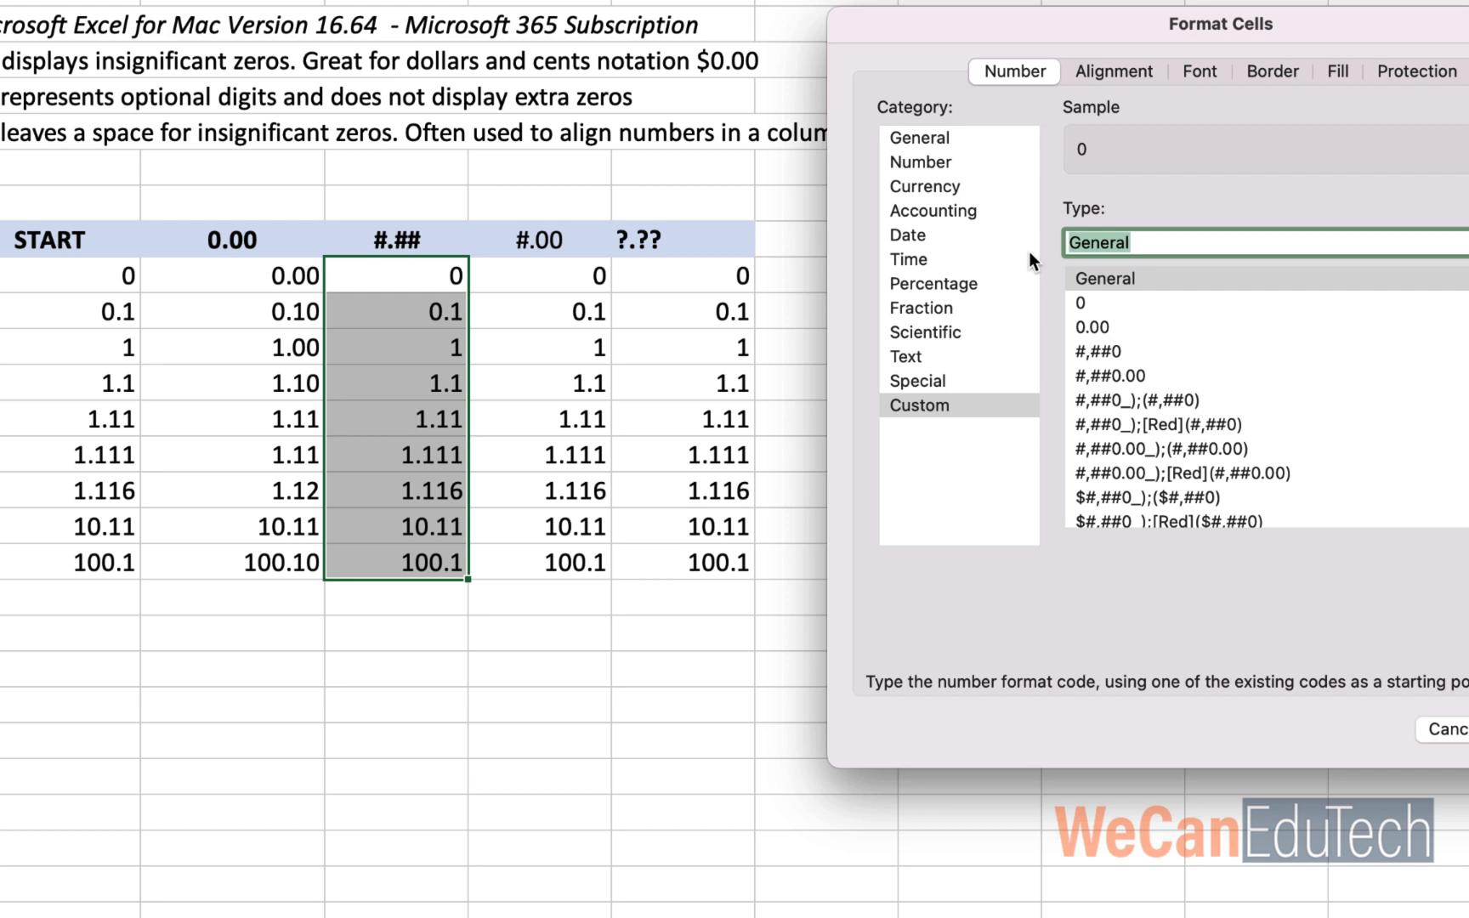
{"action": "type", "text": "#."}
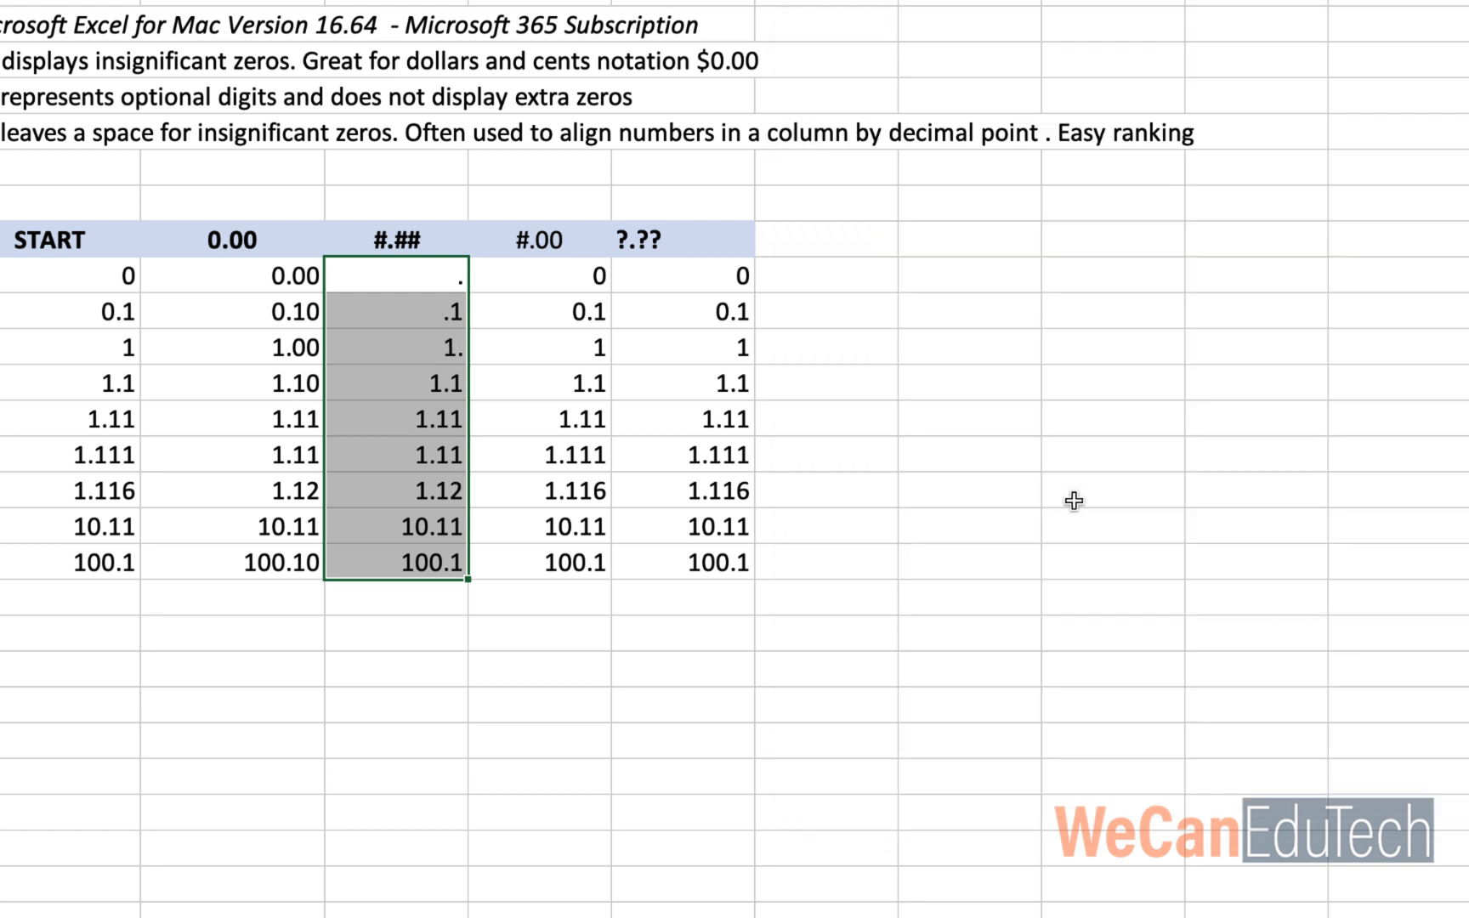
{"action": "mouse_move", "coordinate": [452, 305]}
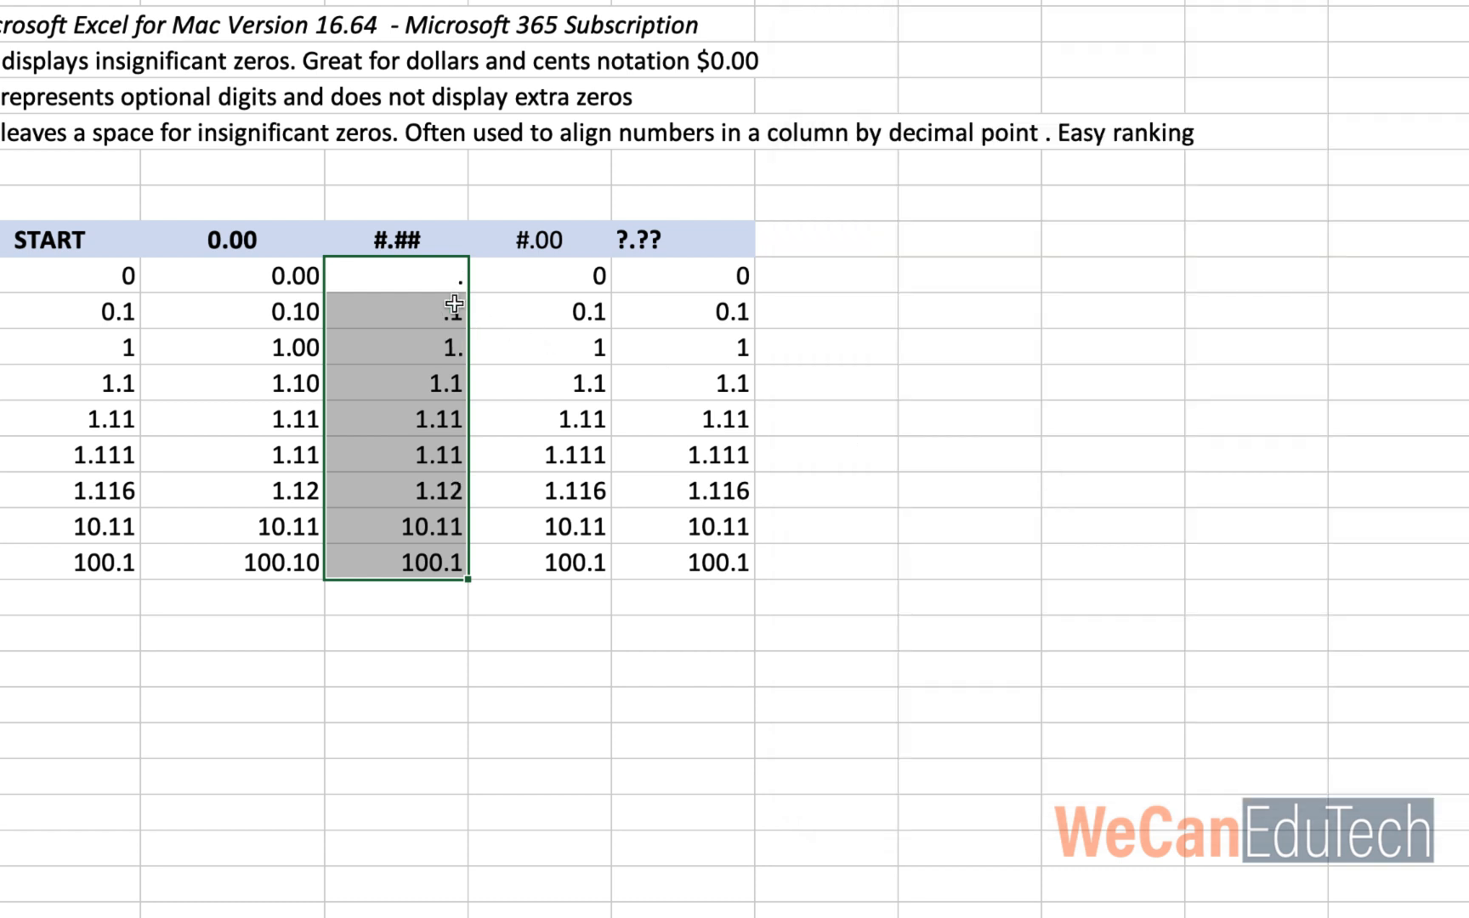
{"action": "mouse_move", "coordinate": [445, 289]}
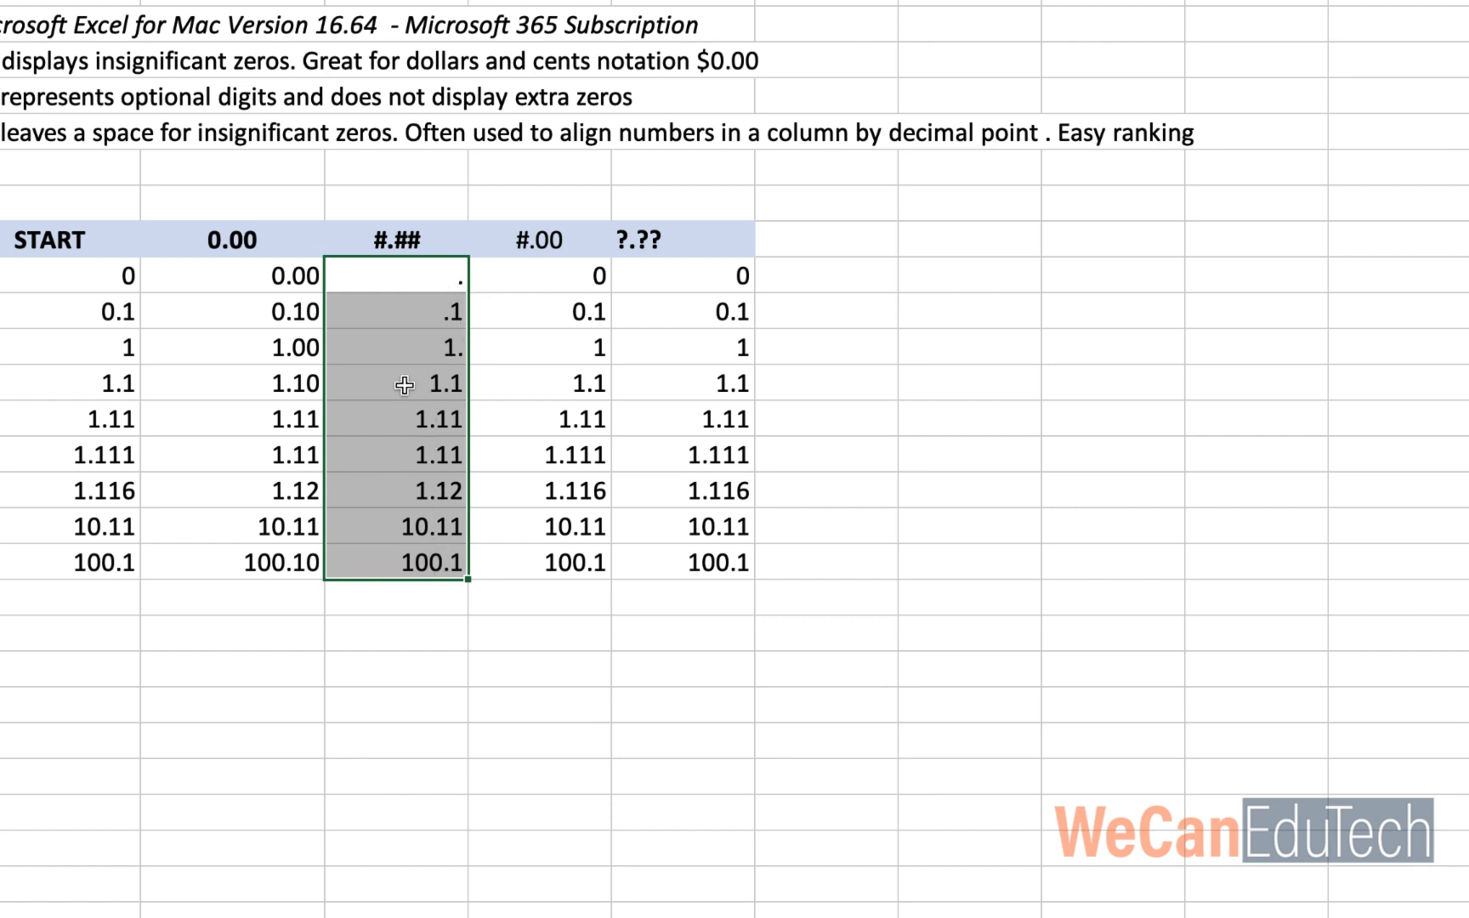
{"action": "mouse_move", "coordinate": [120, 277]}
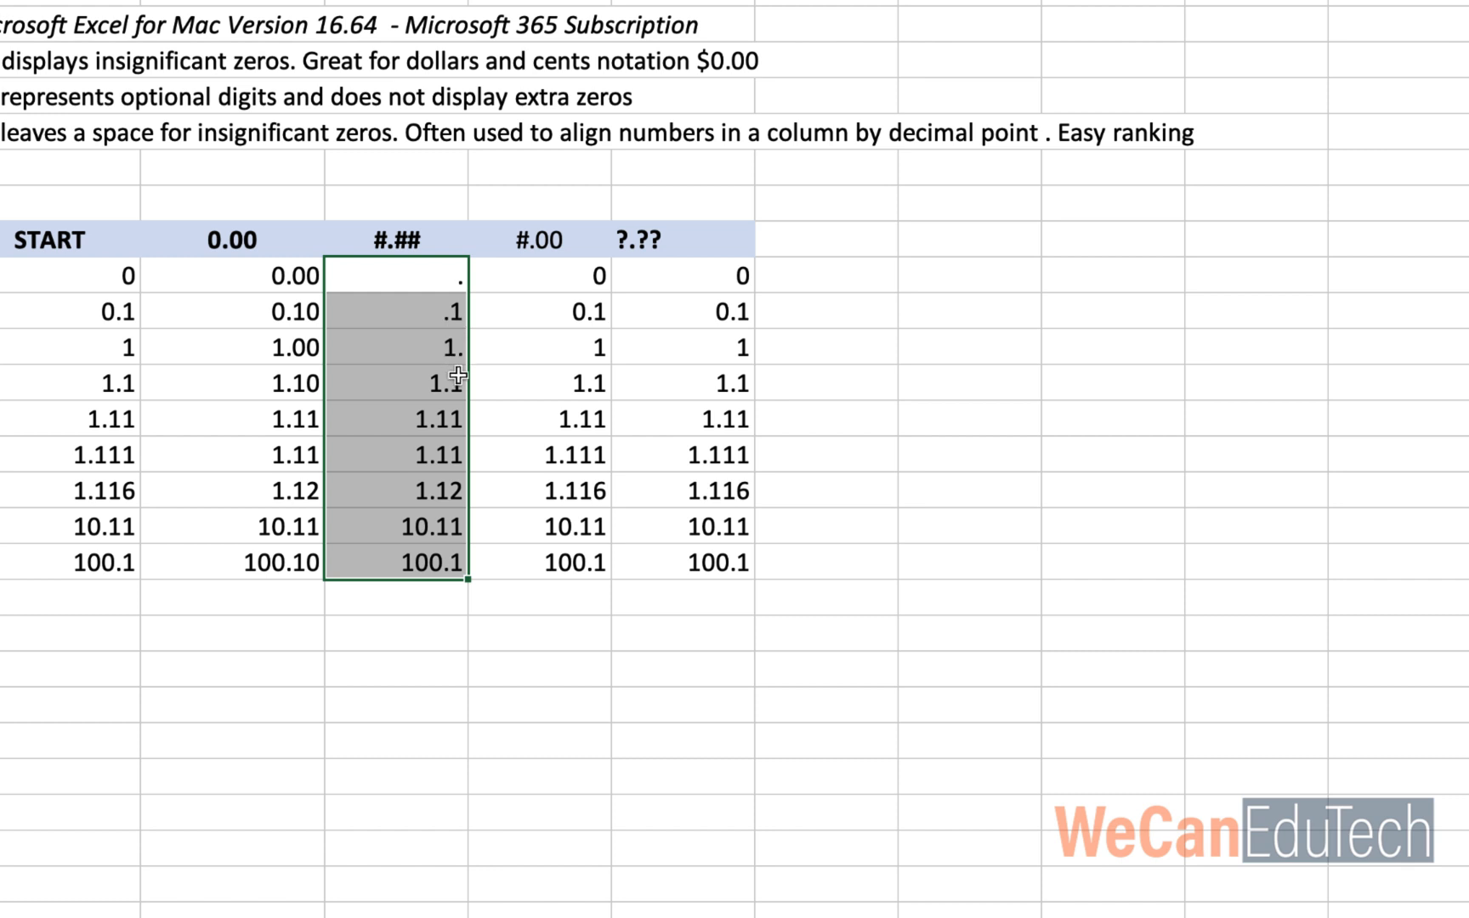
{"action": "mouse_move", "coordinate": [449, 514]}
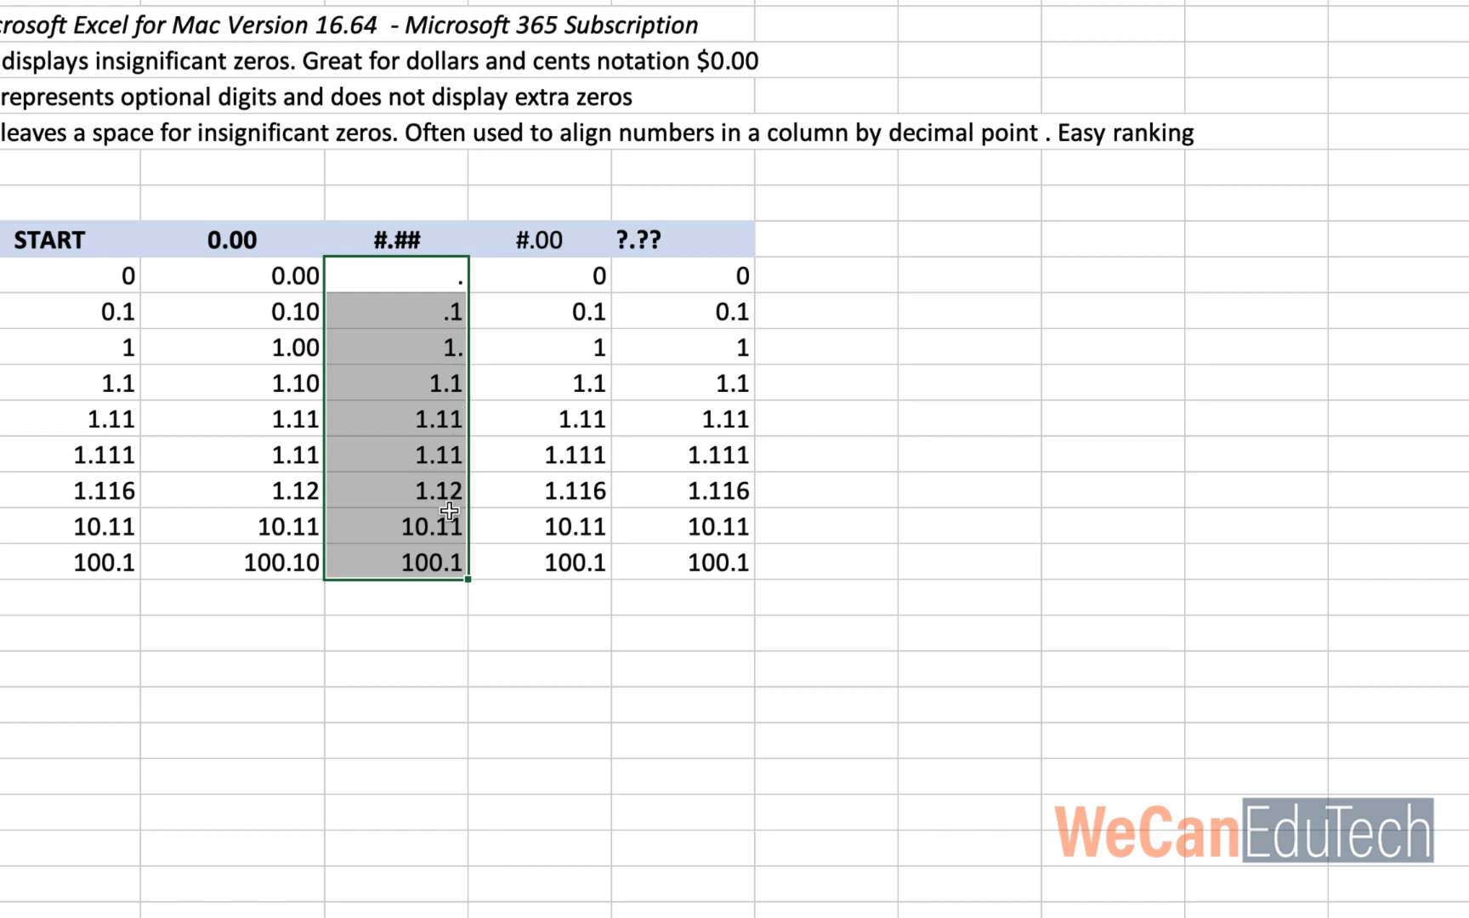
{"action": "mouse_move", "coordinate": [420, 539]}
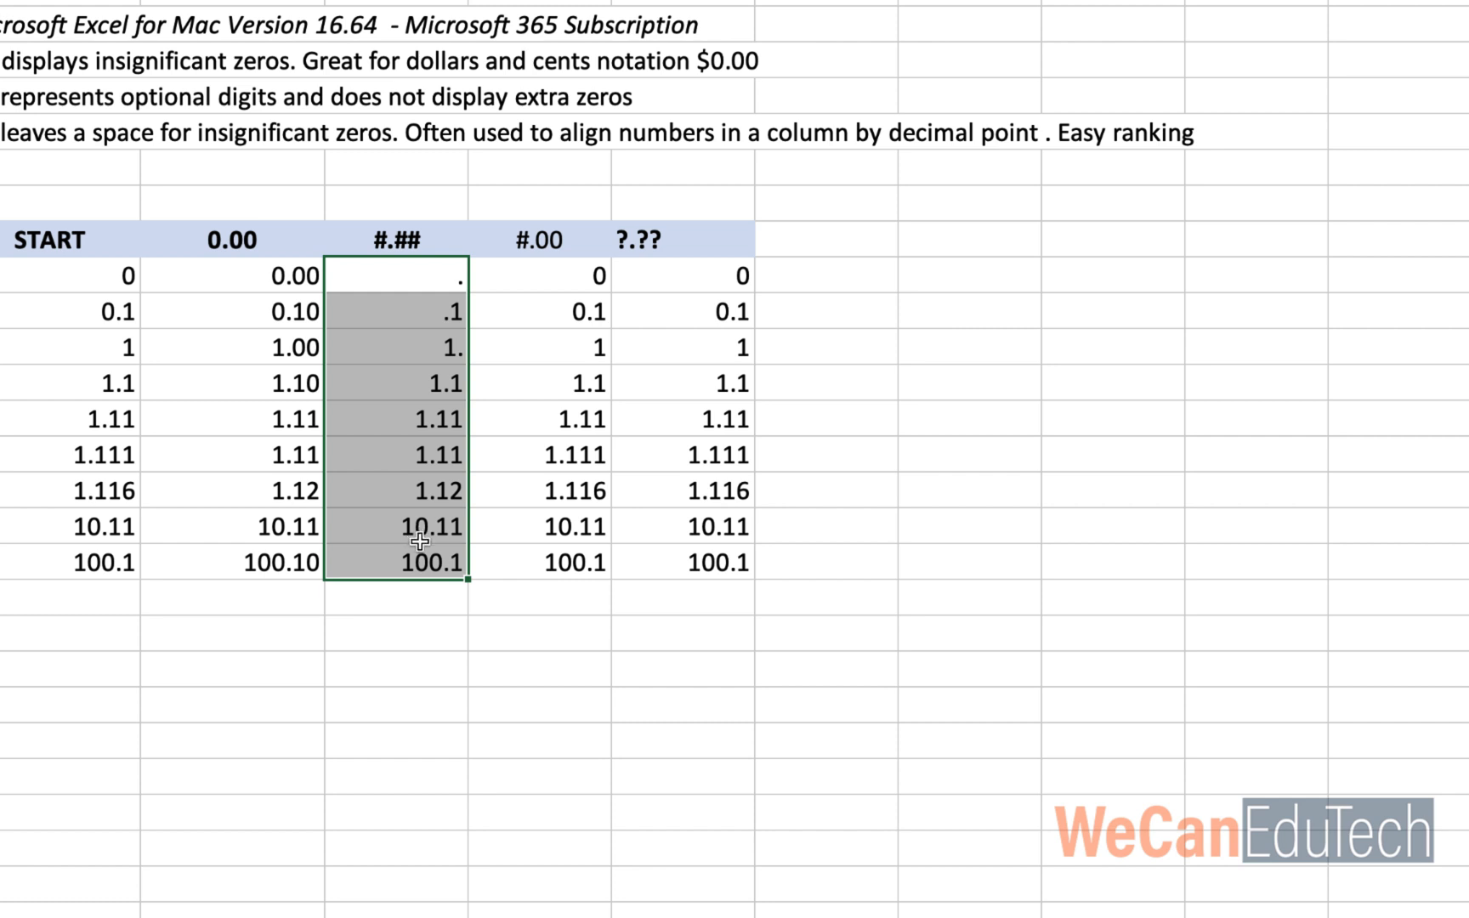
{"action": "mouse_move", "coordinate": [420, 578]}
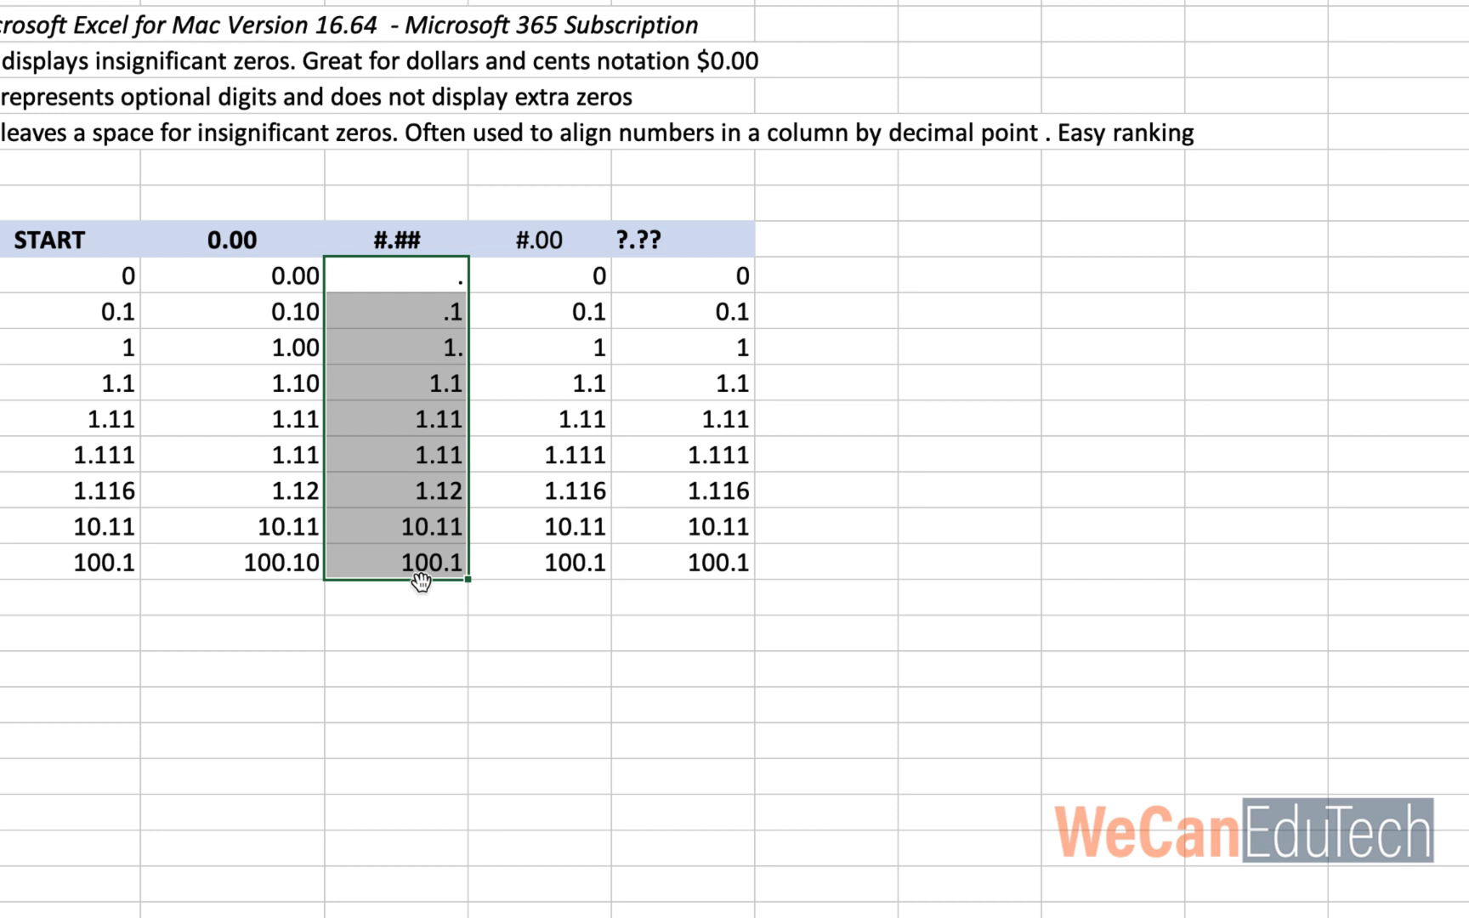
{"action": "mouse_move", "coordinate": [415, 580]}
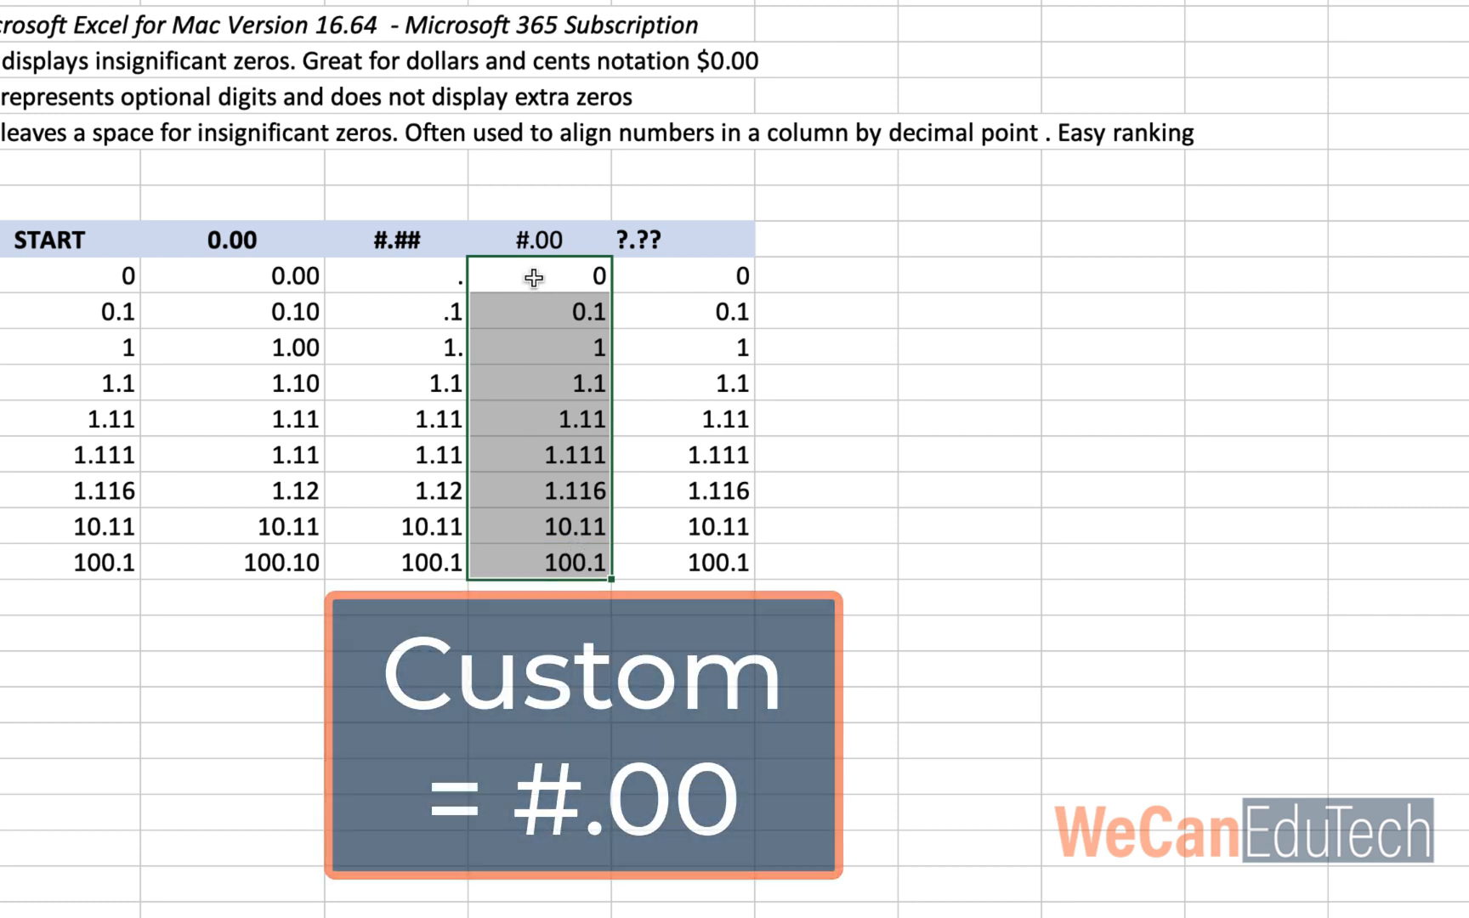
Start the custom code #.00 in the Type box for D11:D19
{"action": "left_click", "coordinate": [751, 127]}
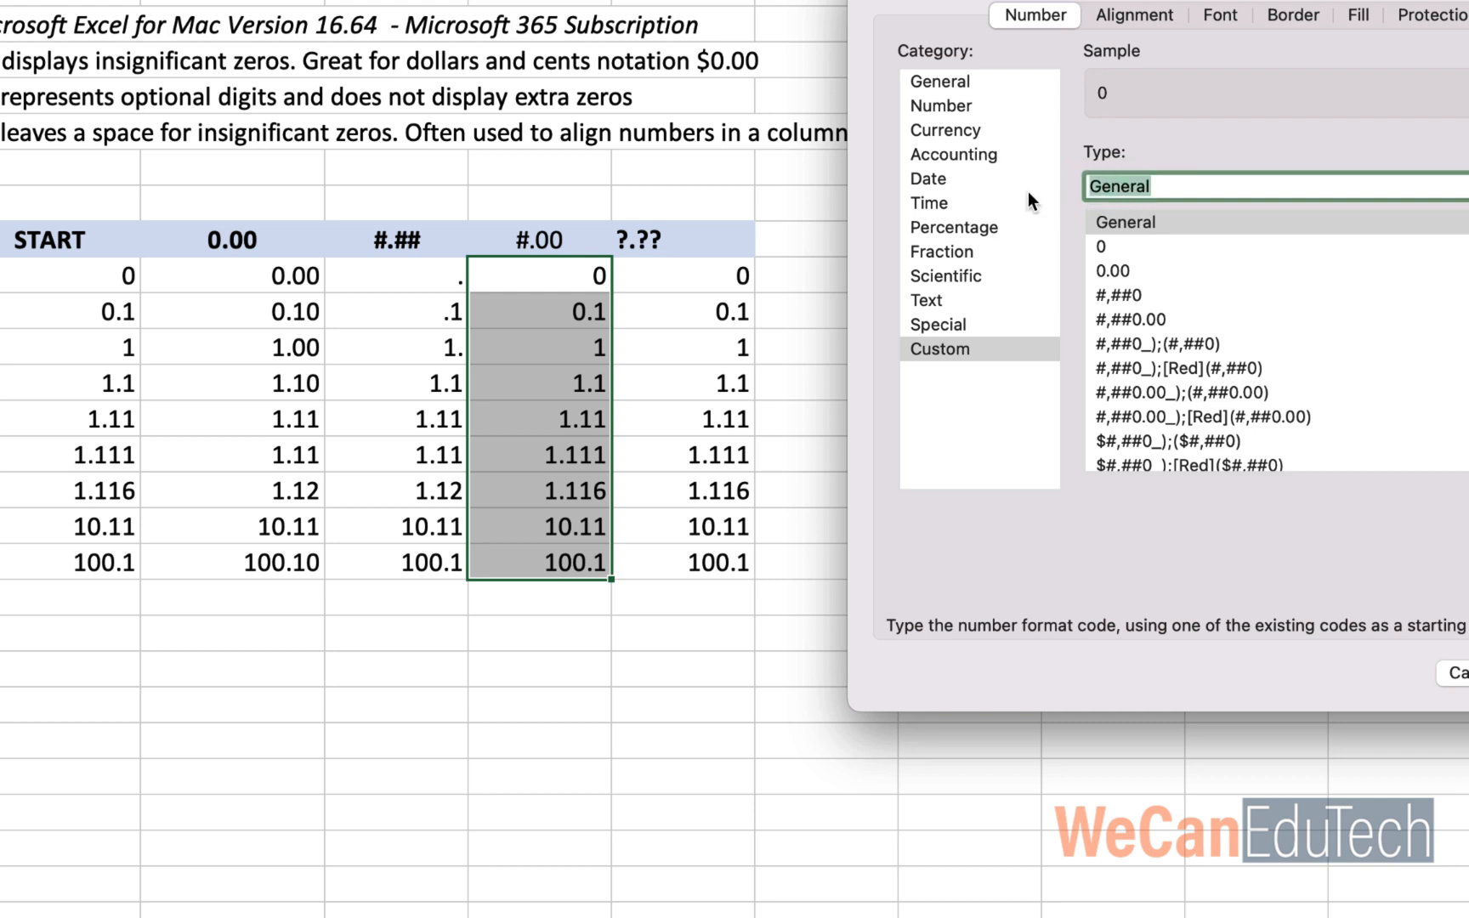
{"action": "type", "text": "#"}
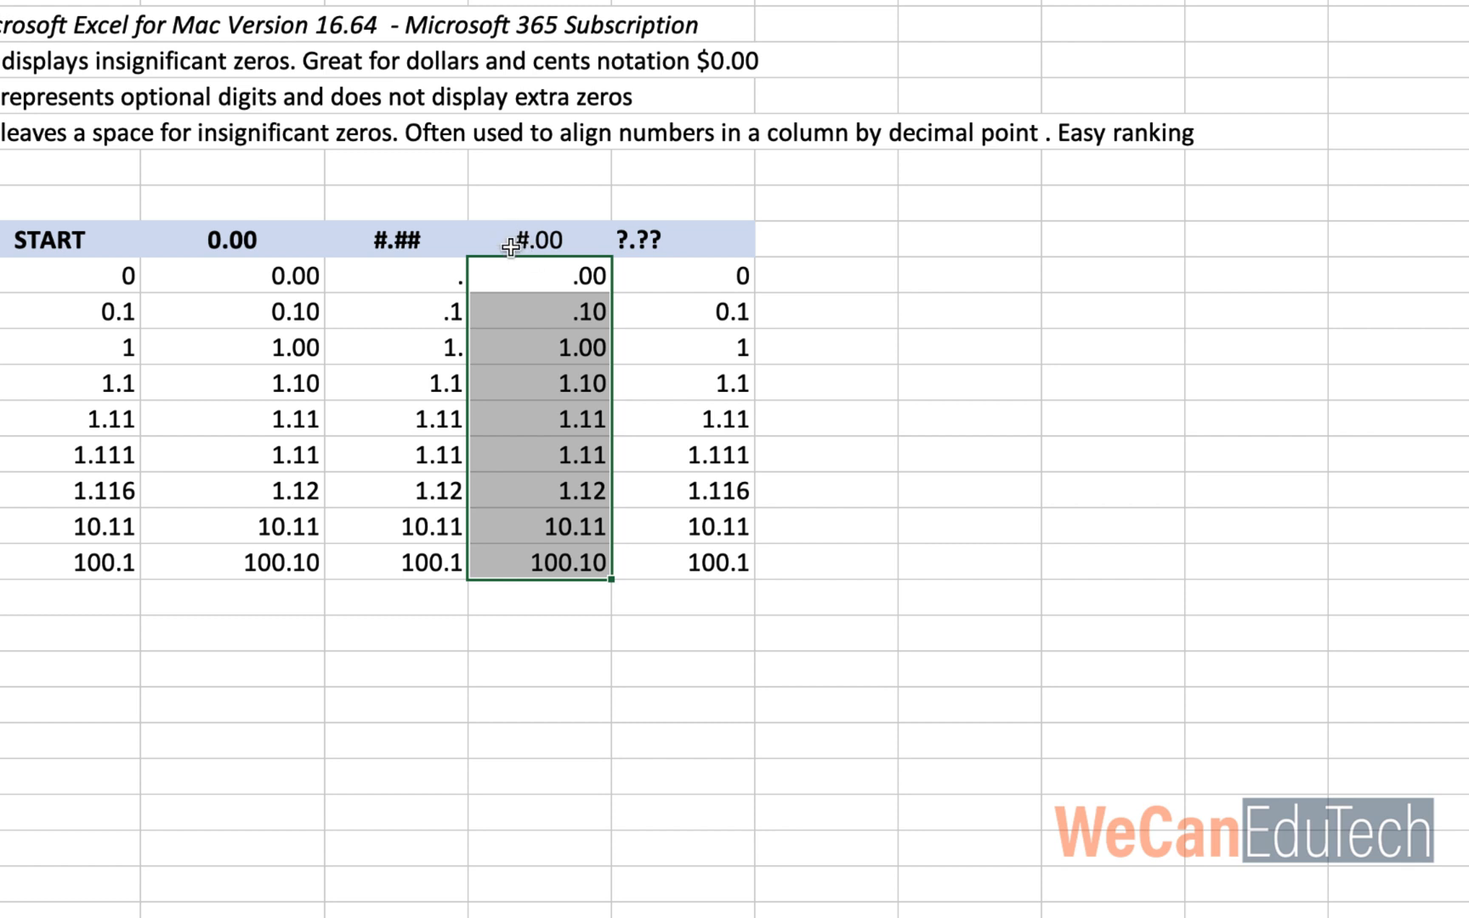
{"action": "mouse_move", "coordinate": [541, 280]}
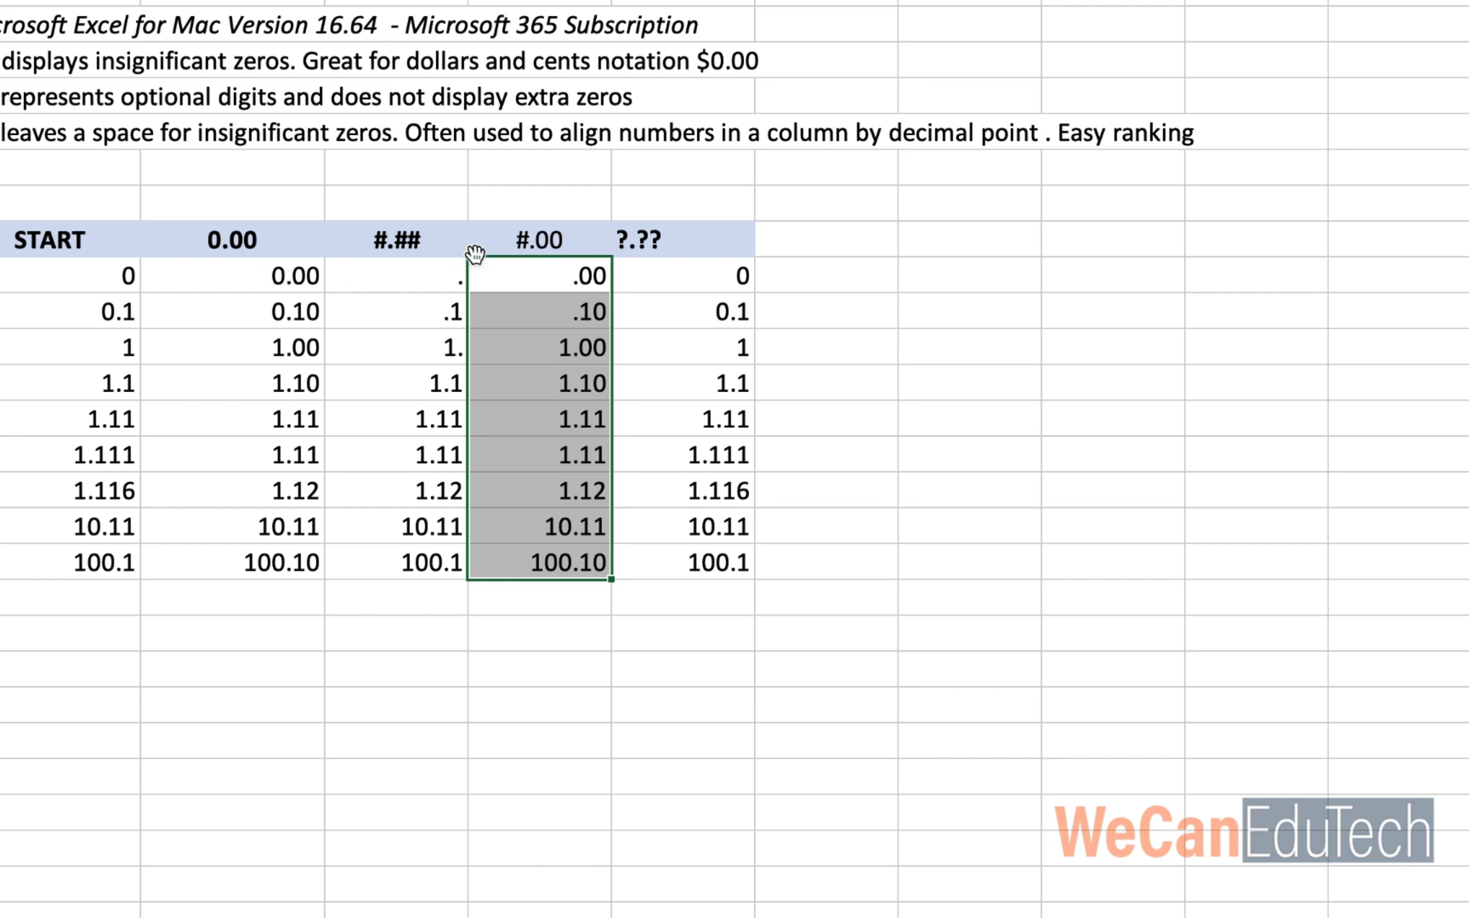
{"action": "mouse_move", "coordinate": [556, 252]}
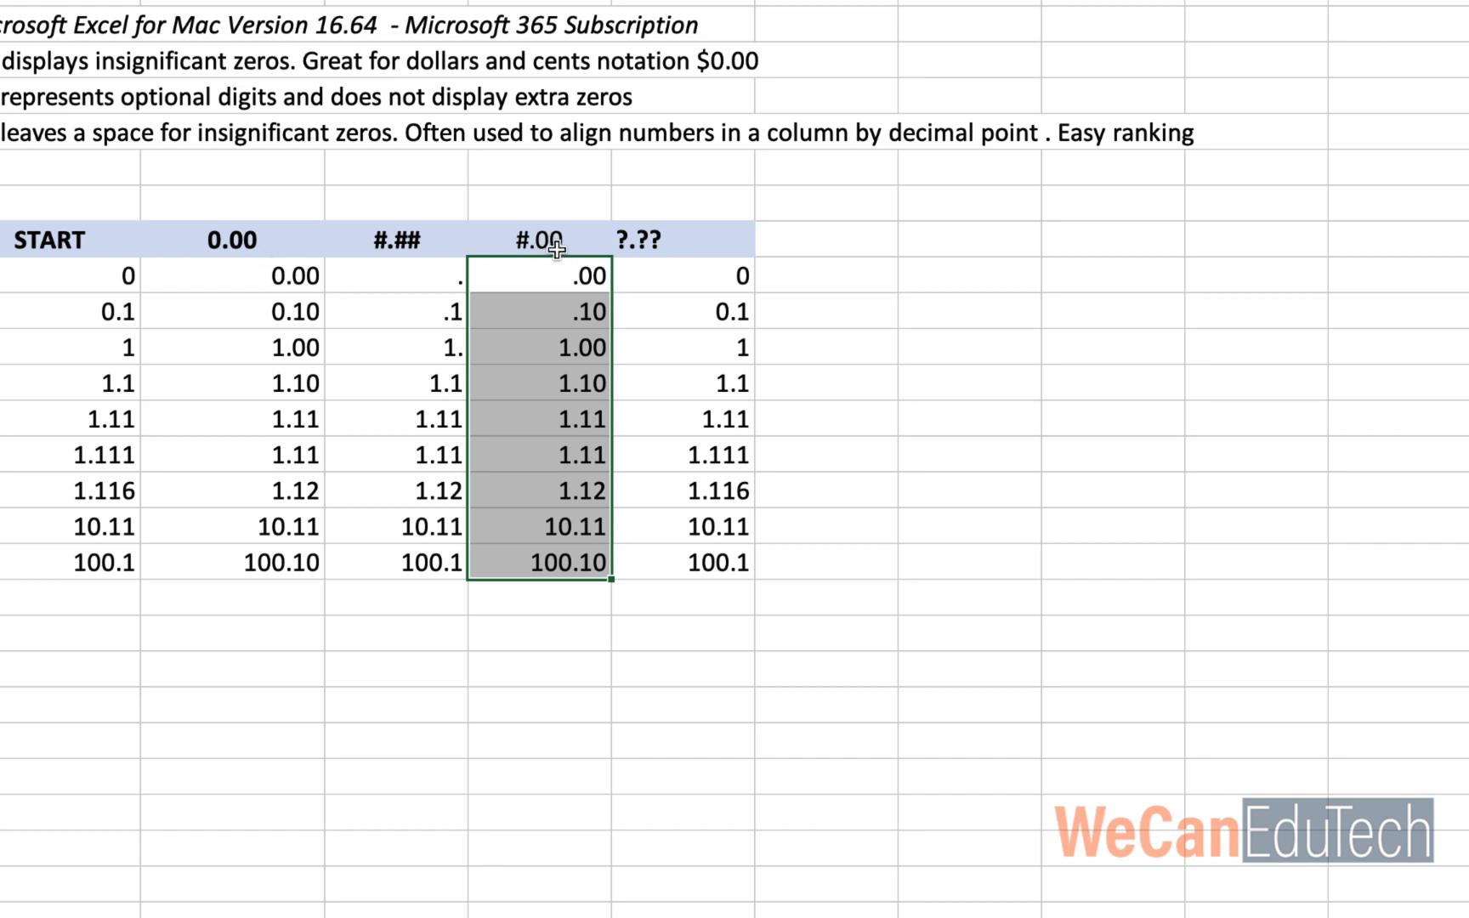
{"action": "mouse_move", "coordinate": [585, 277]}
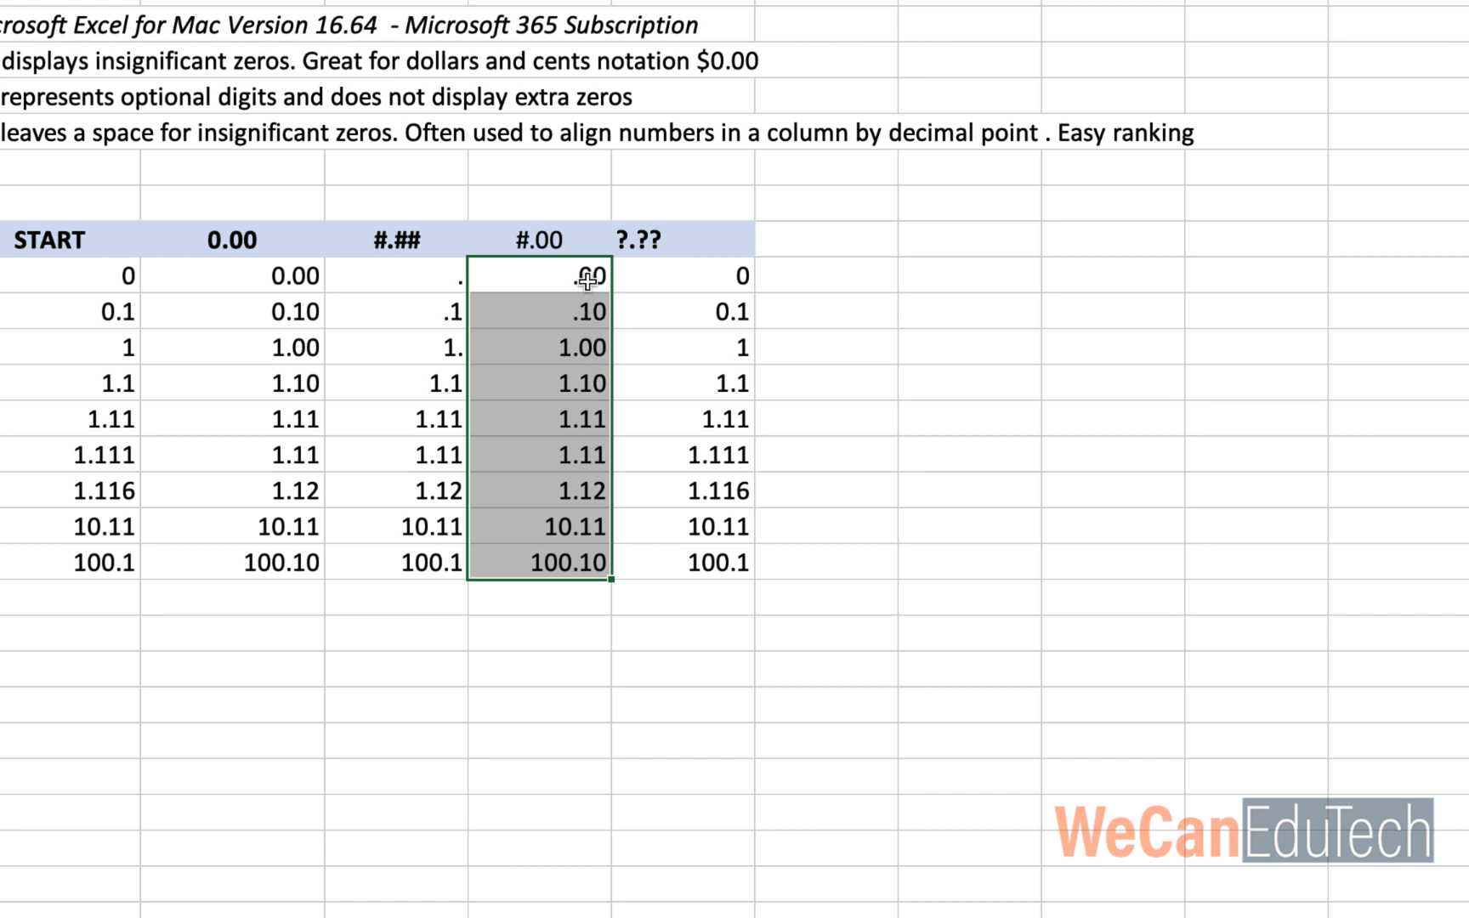
{"action": "mouse_move", "coordinate": [585, 331]}
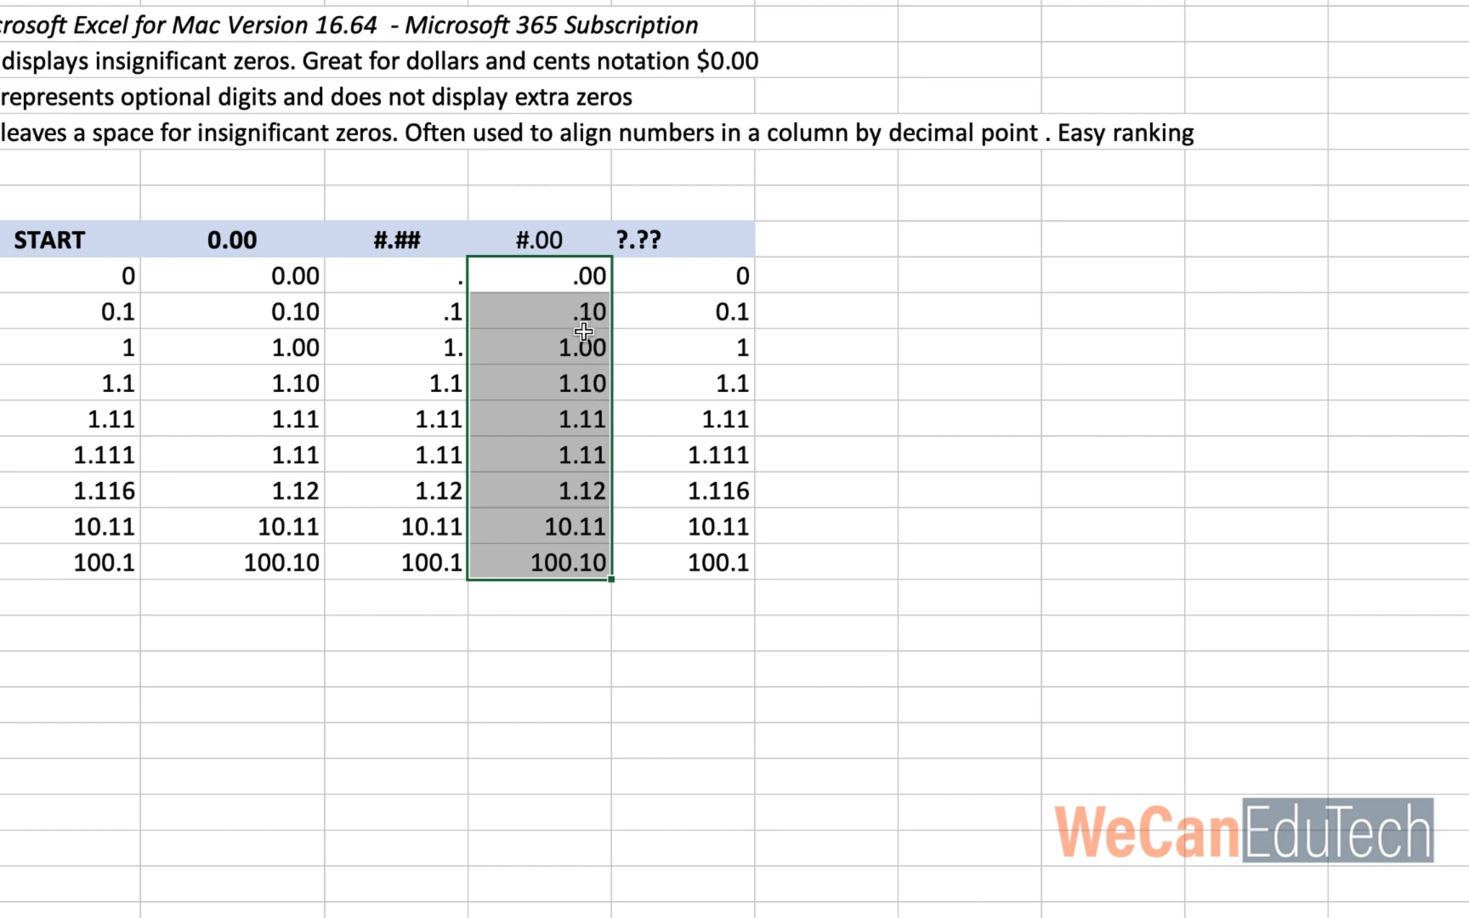
{"action": "mouse_move", "coordinate": [739, 311]}
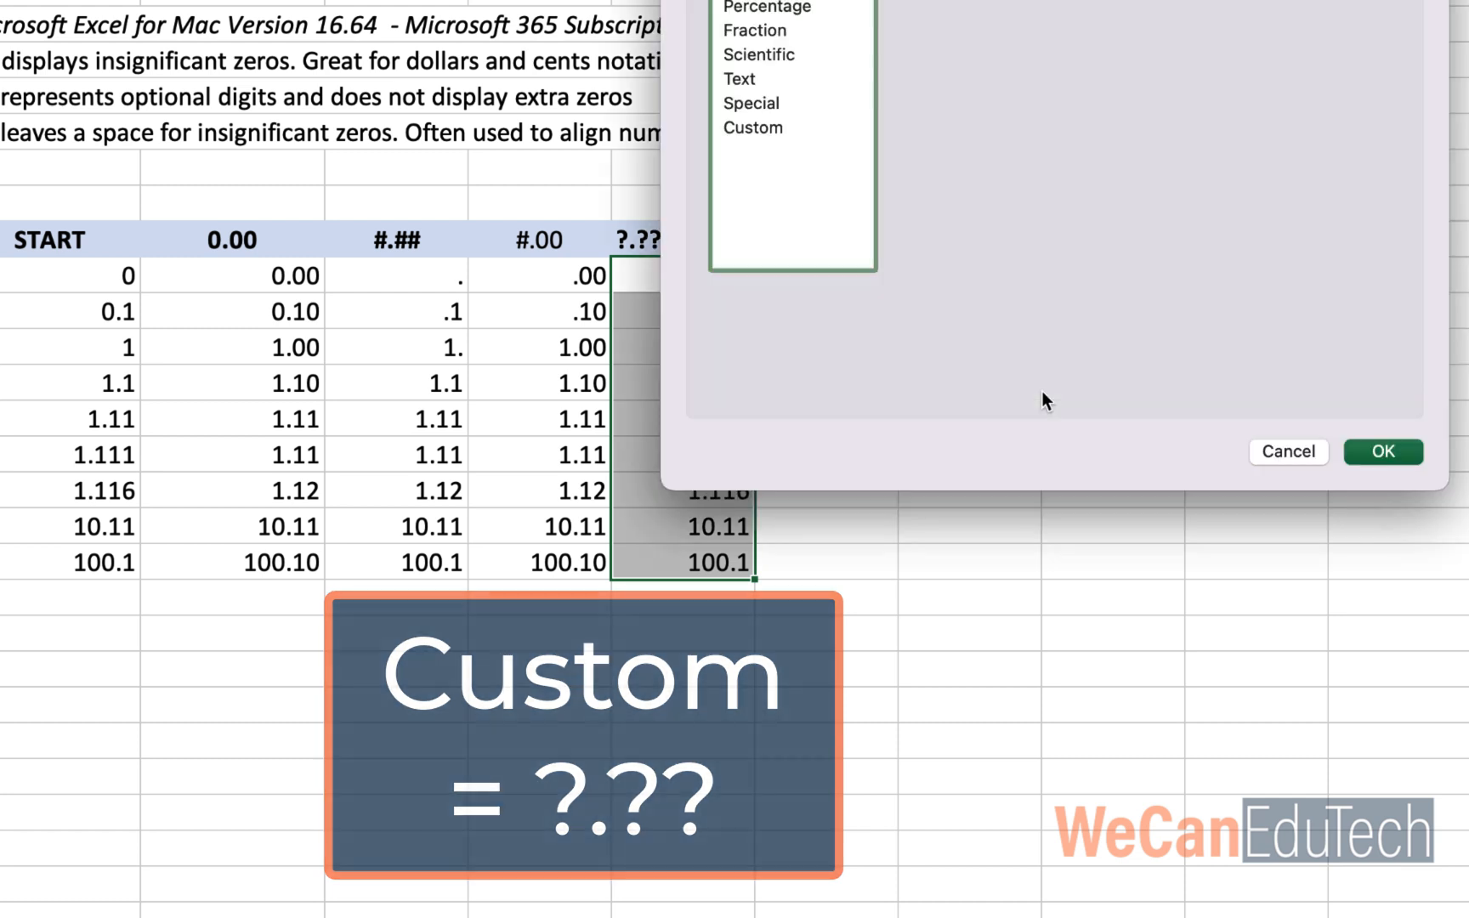
Enter the custom code ?.?? so the column's decimals align
{"action": "left_click", "coordinate": [752, 128]}
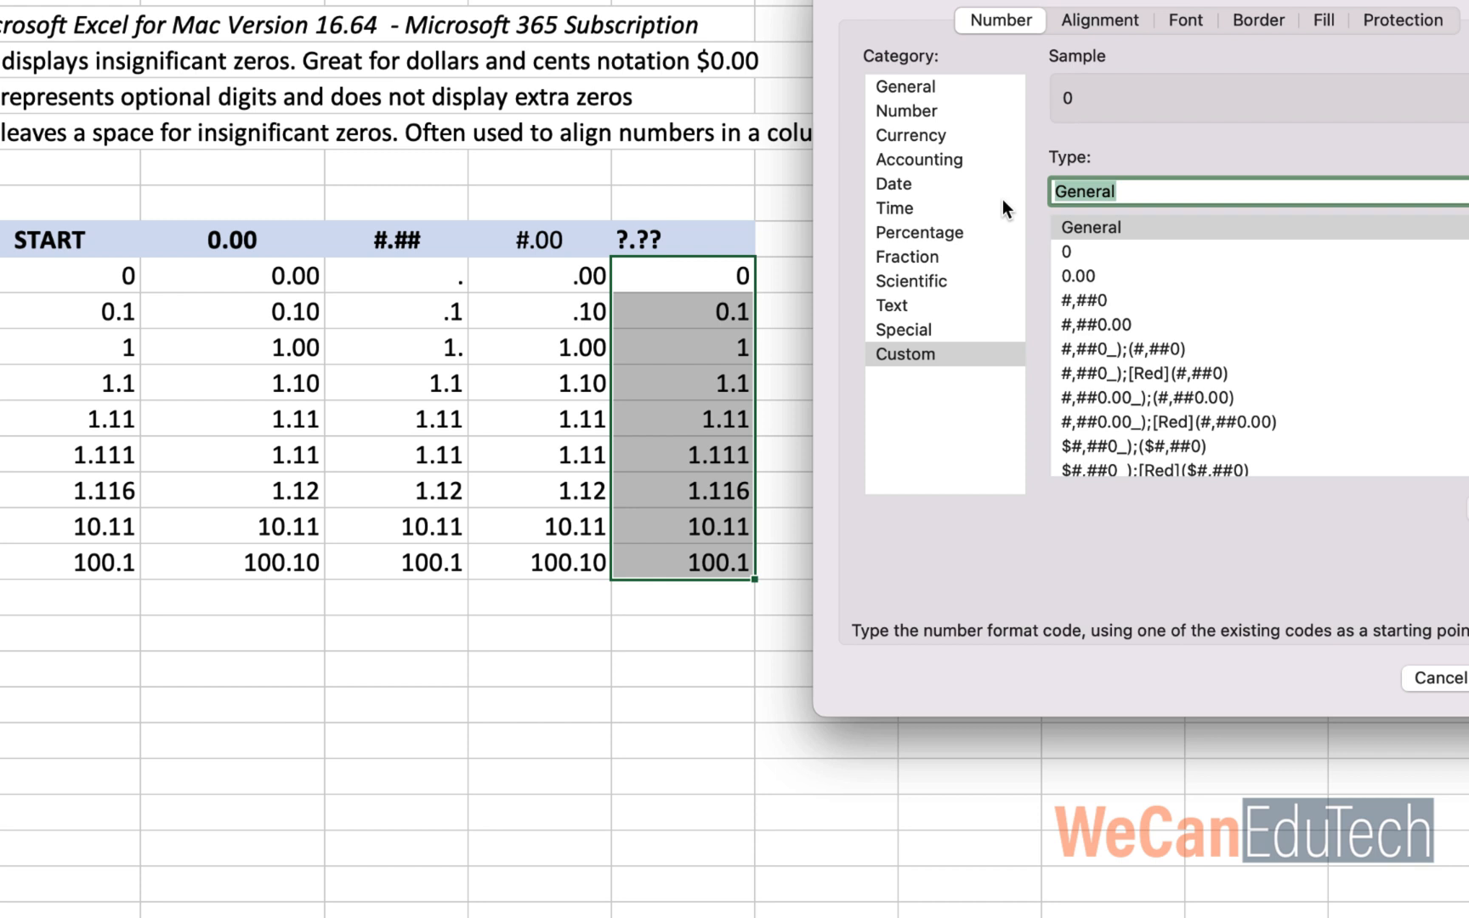
{"action": "type", "text": "??"}
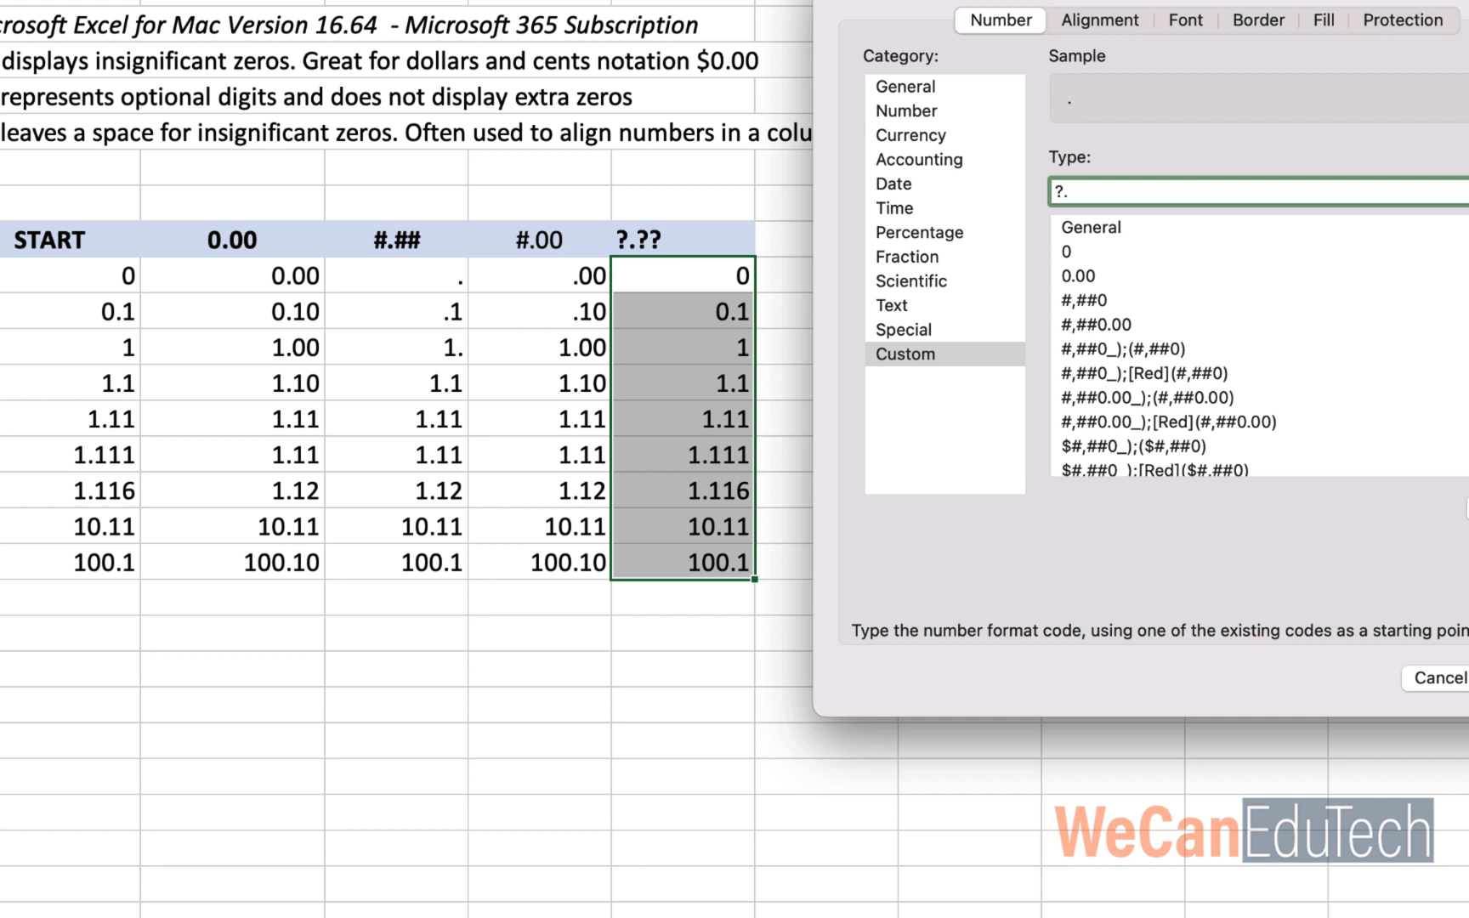
{"action": "type", "text": "??"}
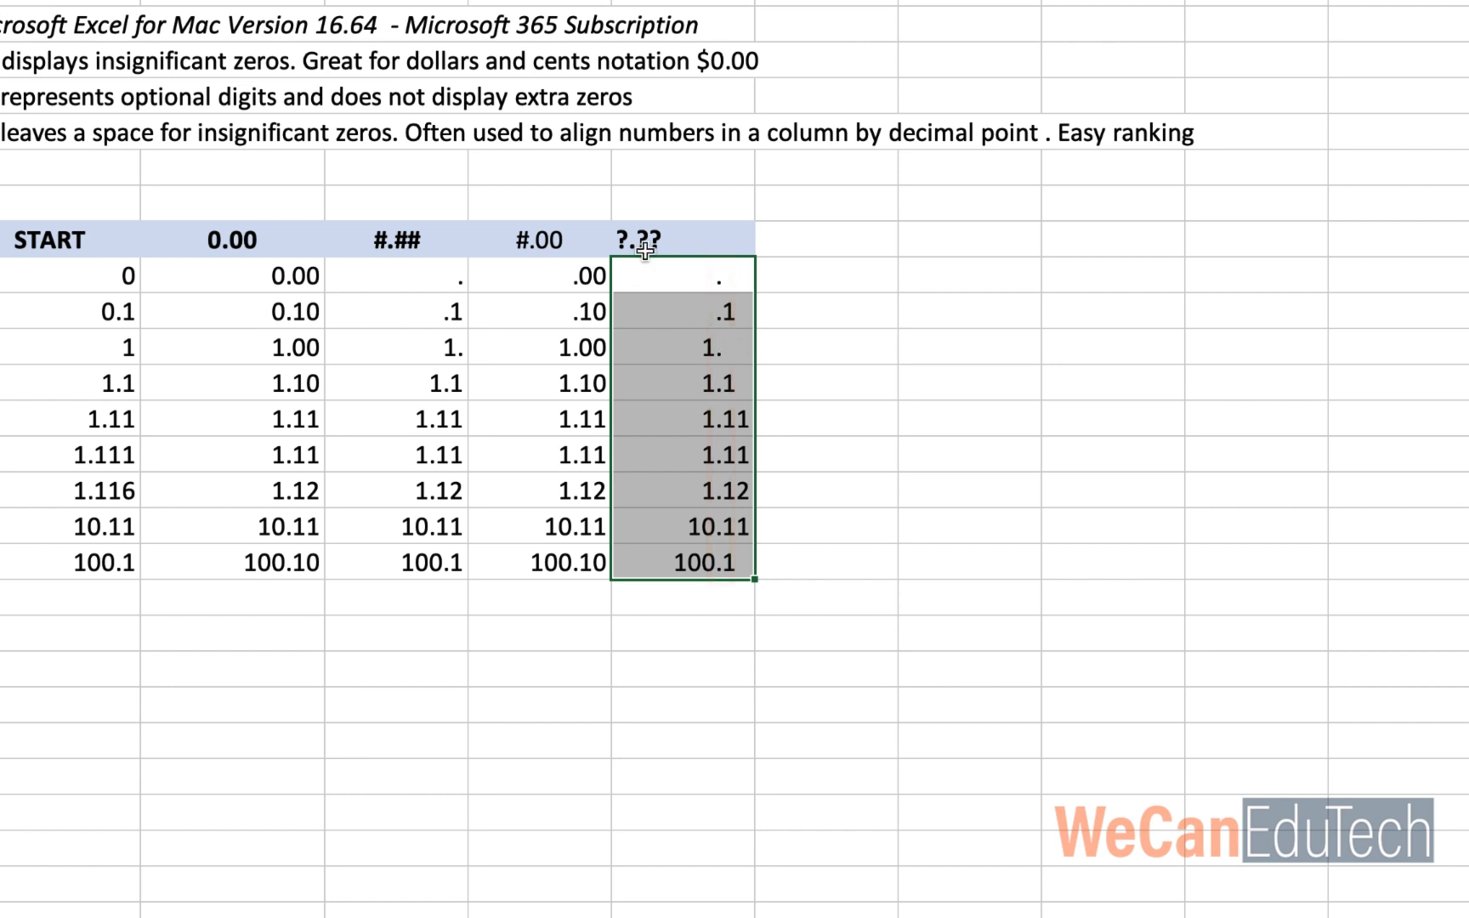
{"action": "mouse_move", "coordinate": [595, 388]}
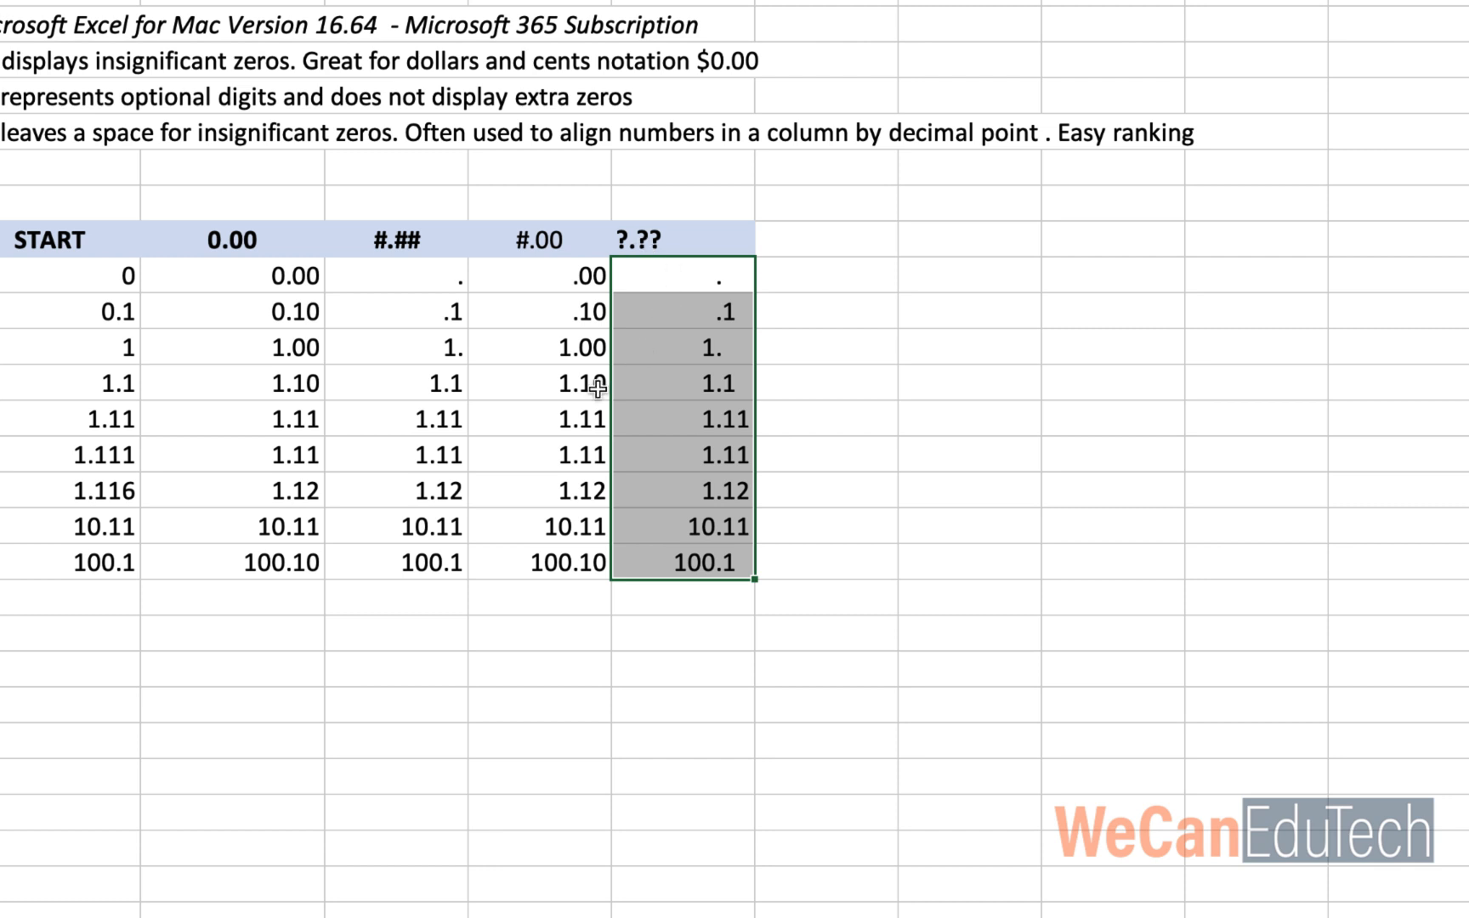
{"action": "mouse_move", "coordinate": [111, 301]}
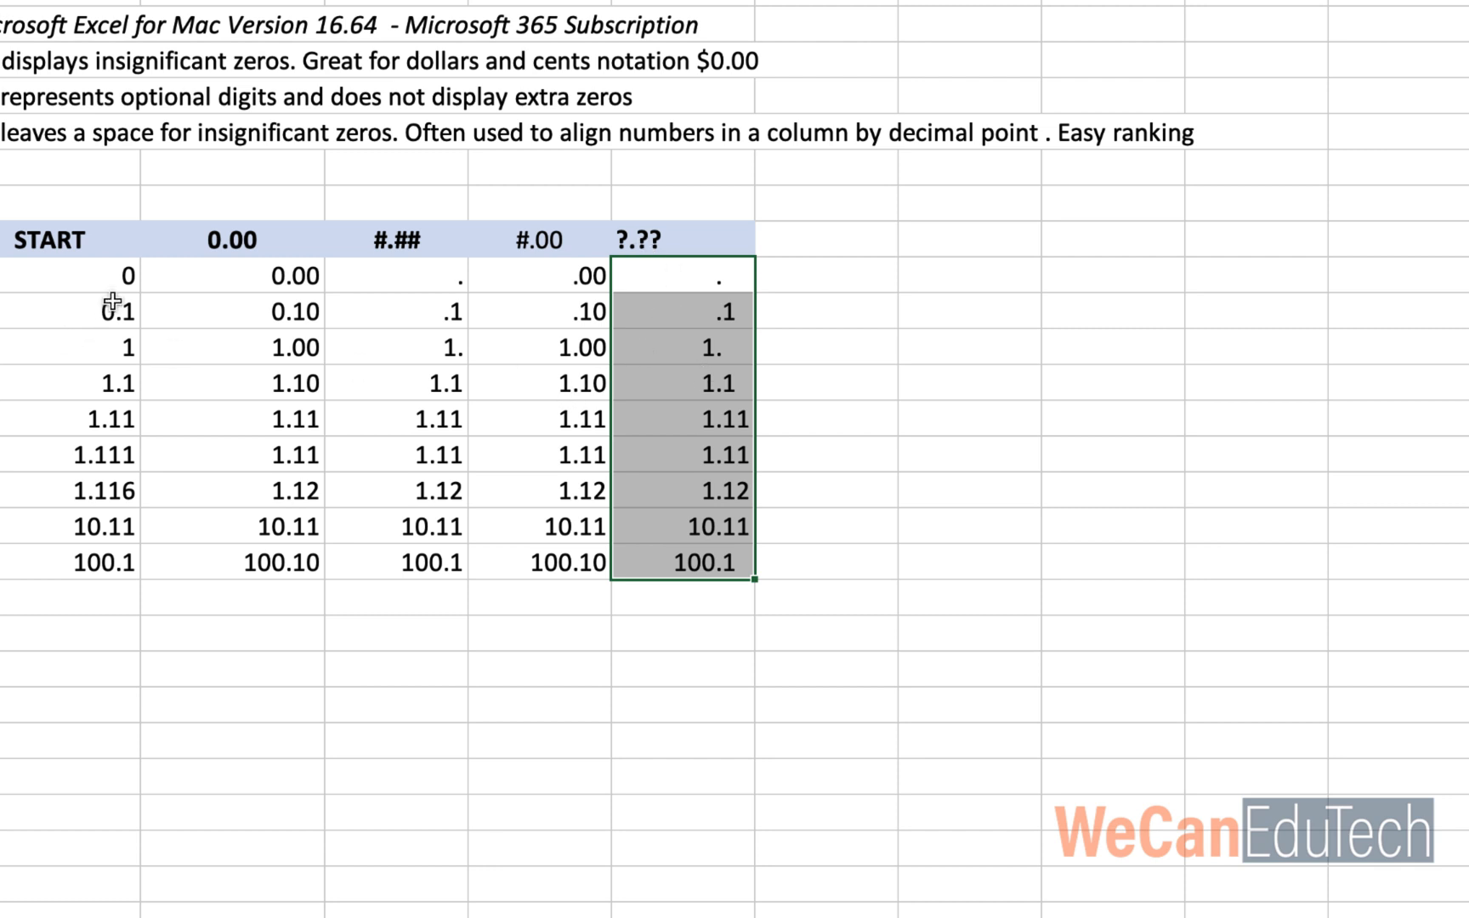
{"action": "mouse_move", "coordinate": [107, 315]}
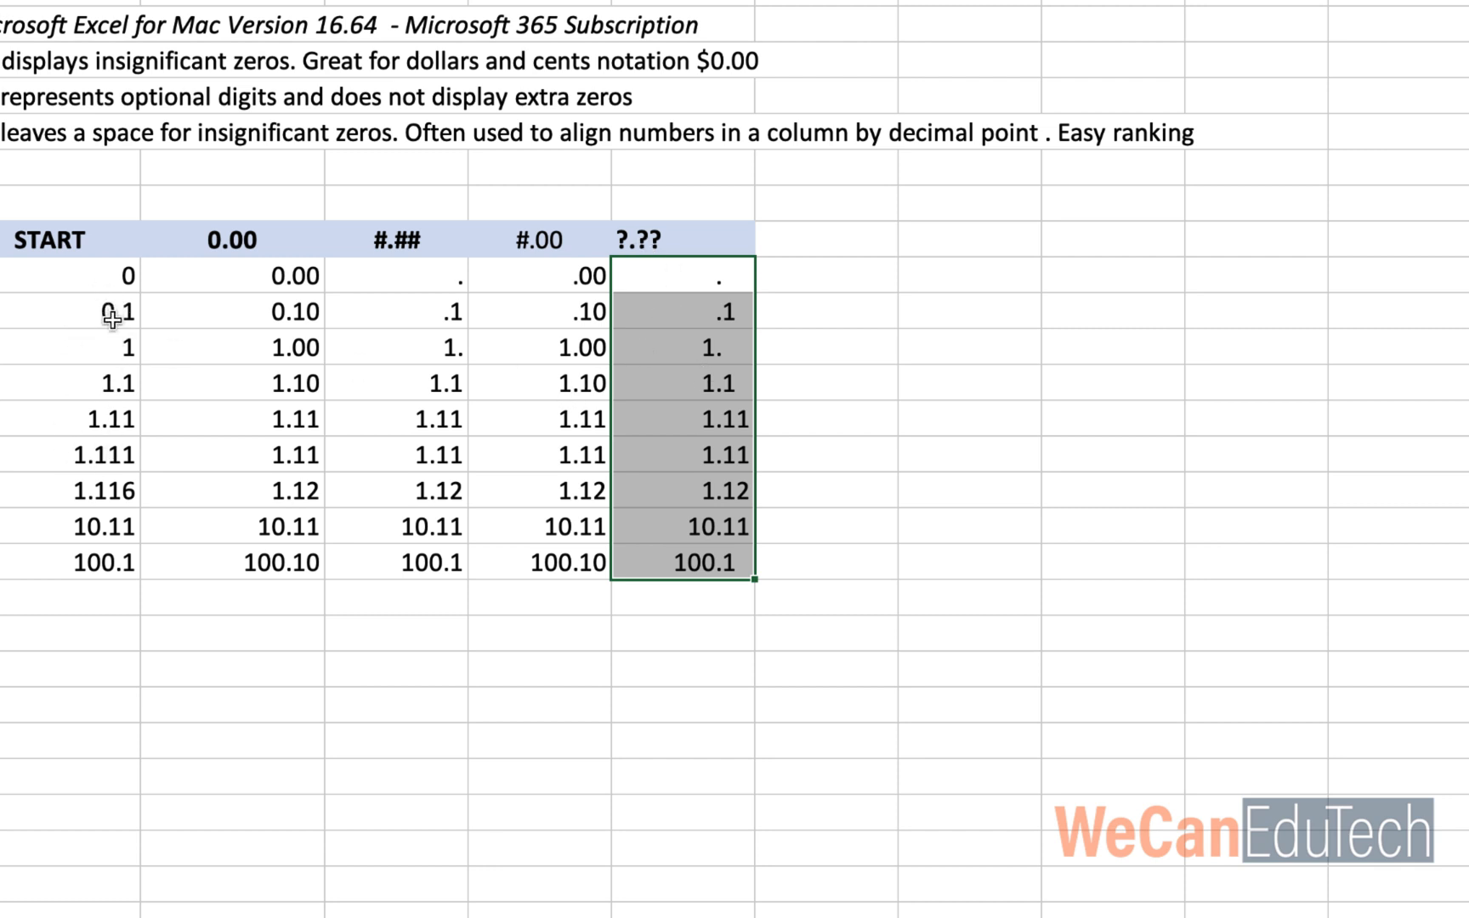
{"action": "mouse_move", "coordinate": [111, 383]}
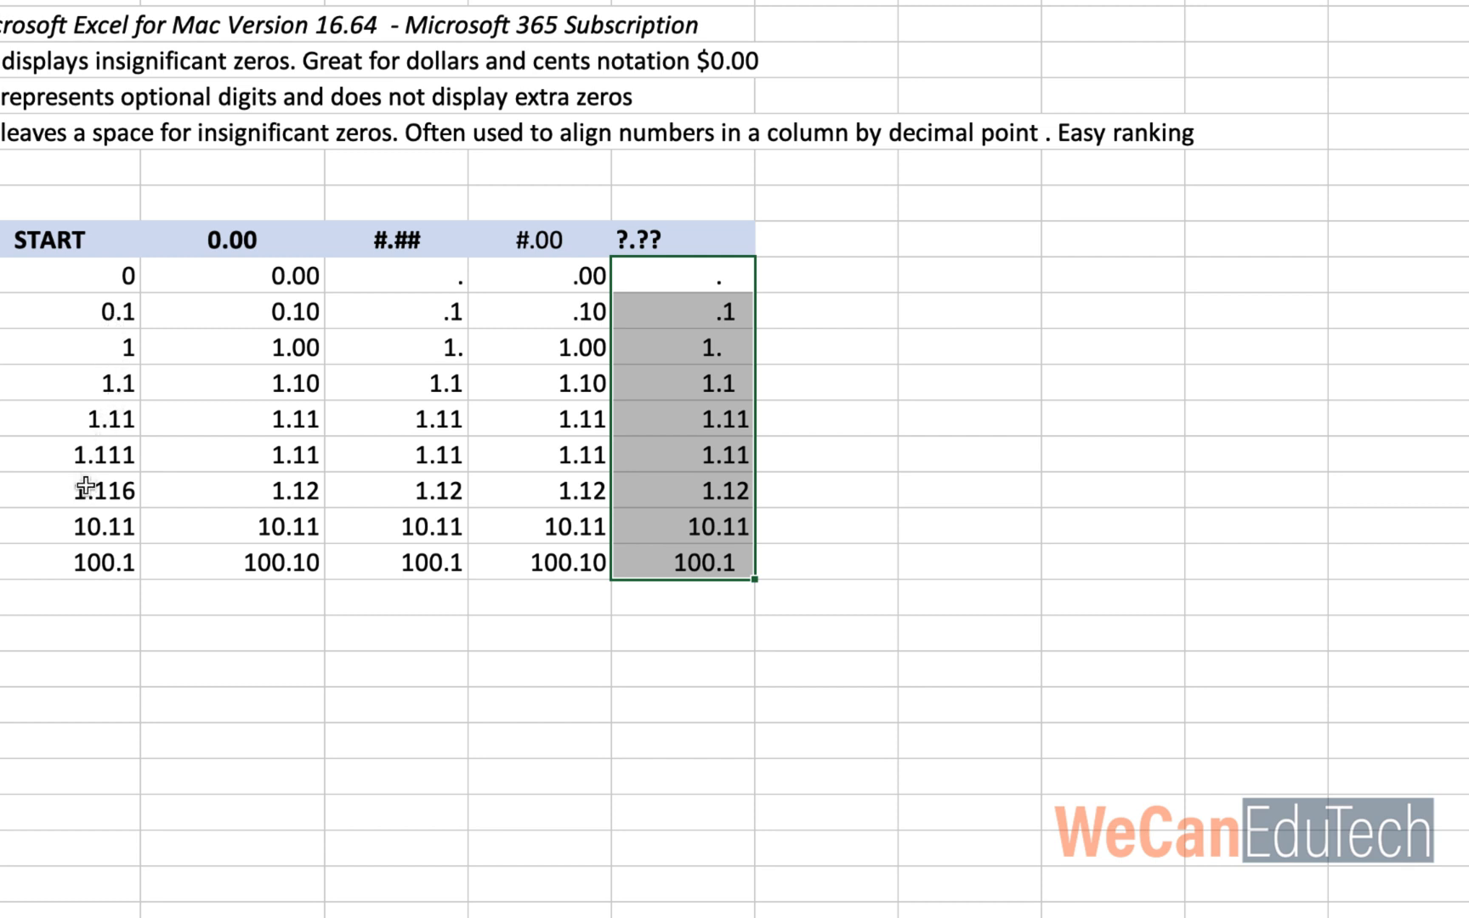
{"action": "mouse_move", "coordinate": [104, 534]}
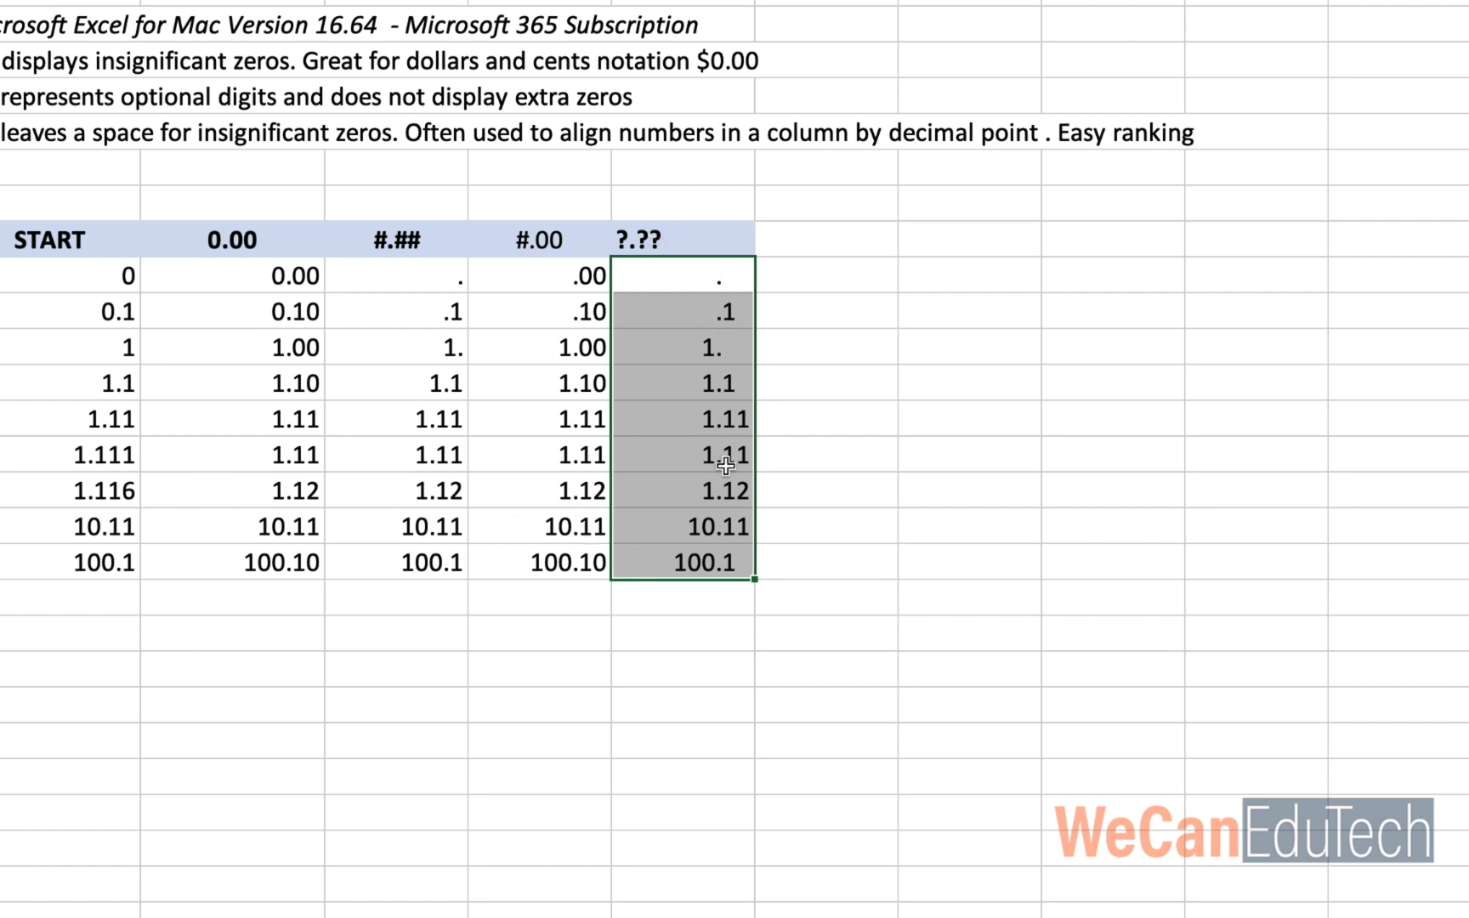
{"action": "mouse_move", "coordinate": [698, 374]}
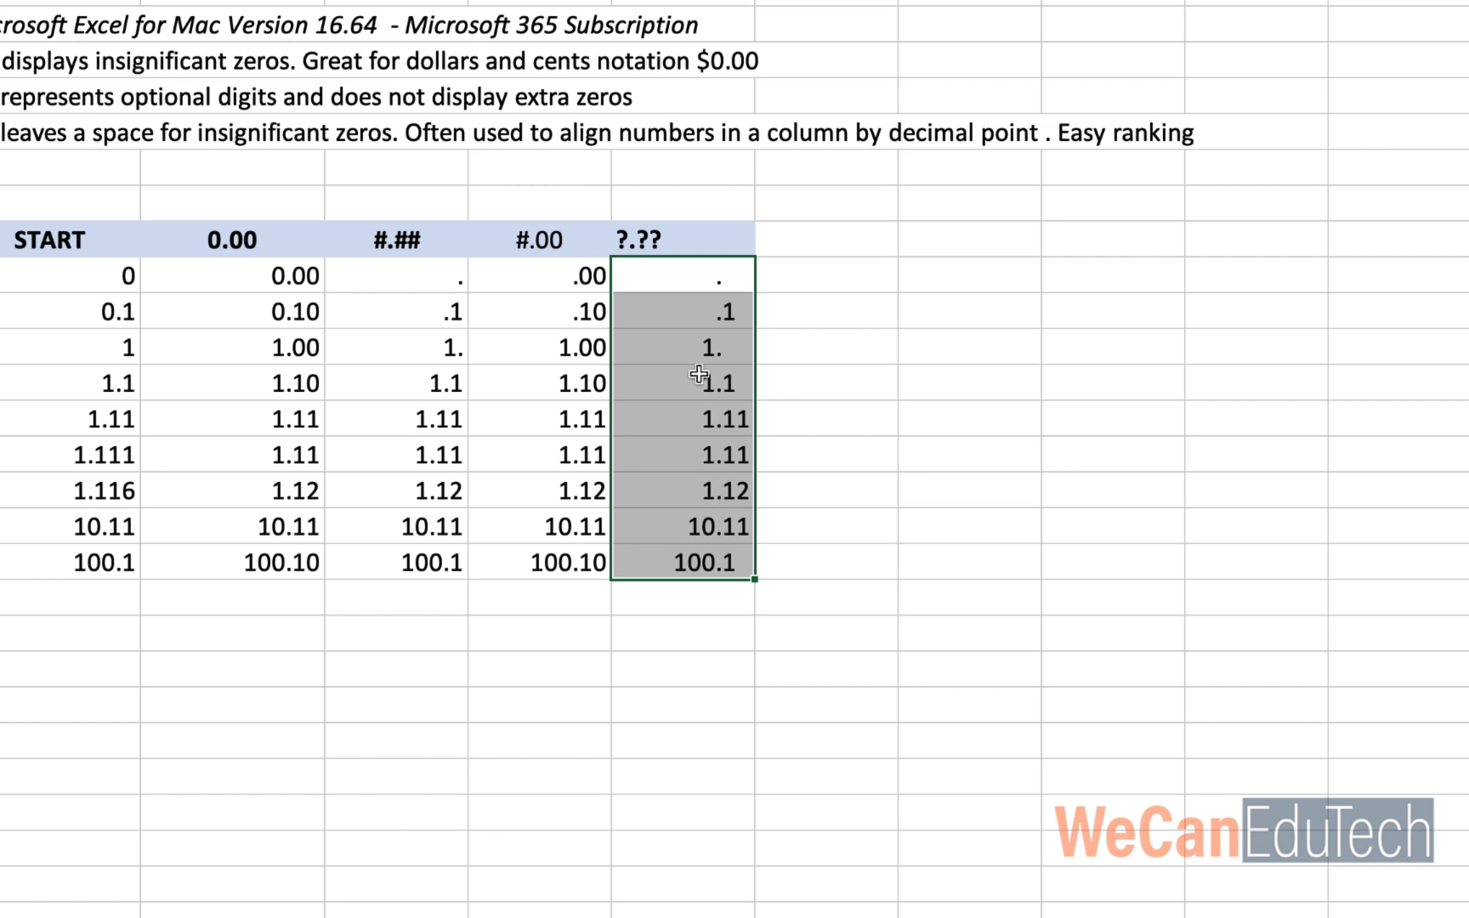
{"action": "mouse_move", "coordinate": [665, 572]}
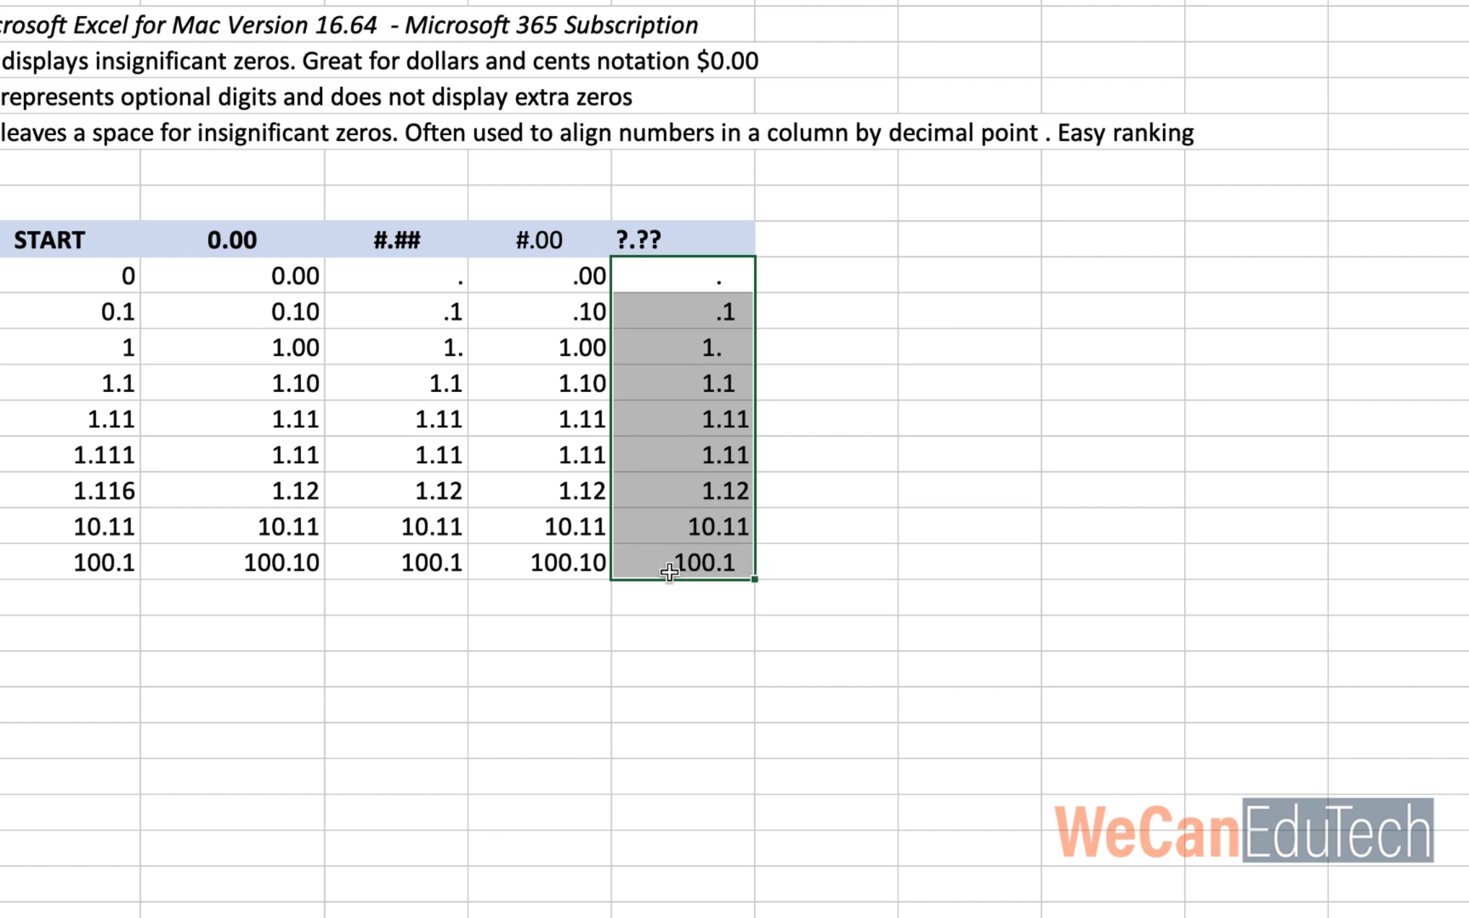
{"action": "mouse_move", "coordinate": [683, 562]}
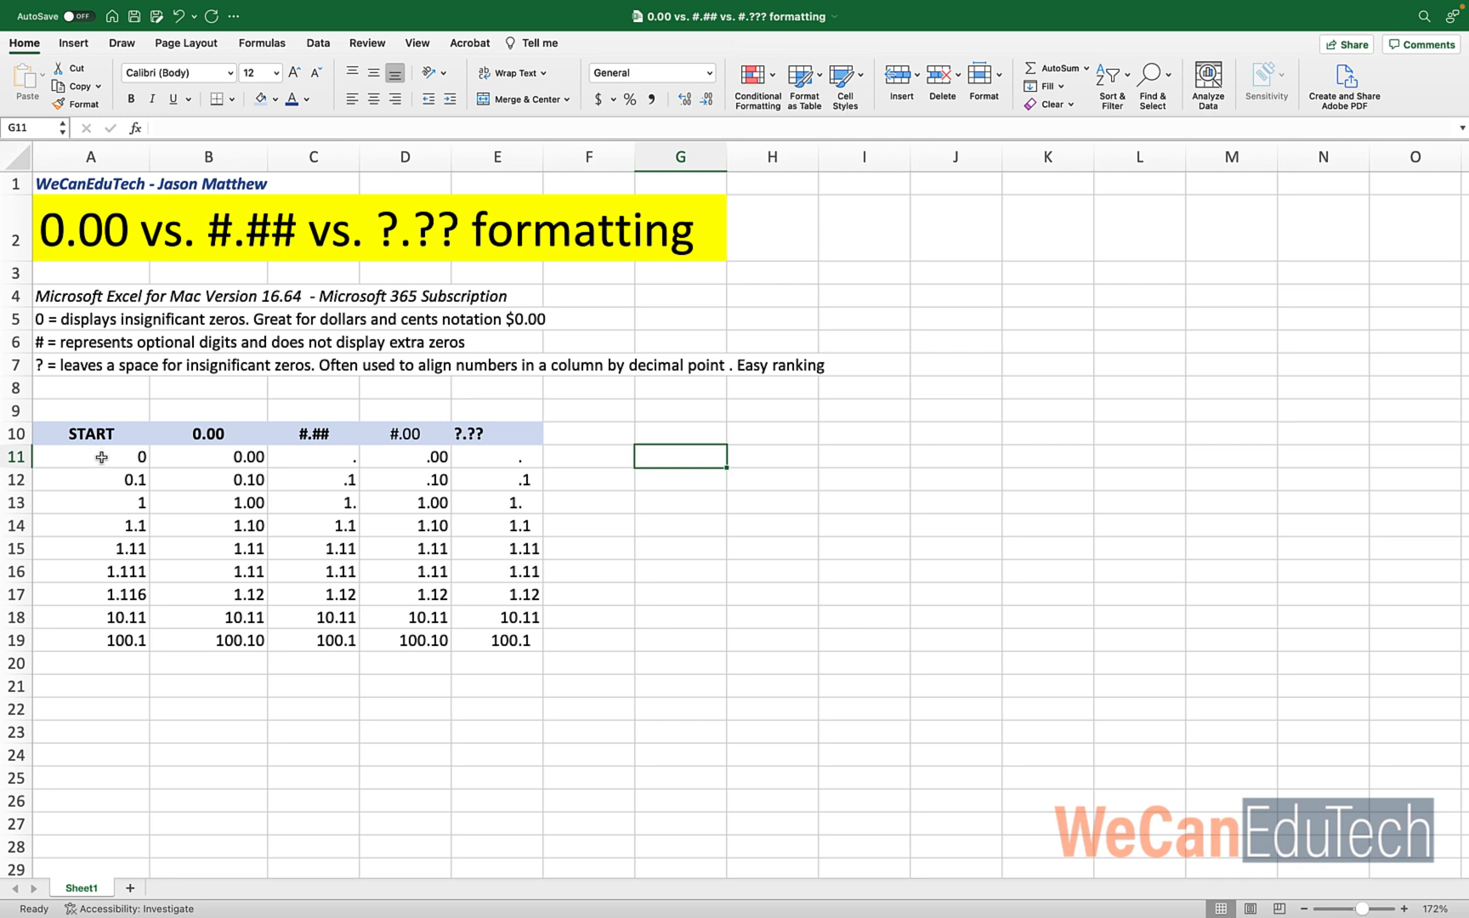
{"action": "left_click", "coordinate": [90, 455]}
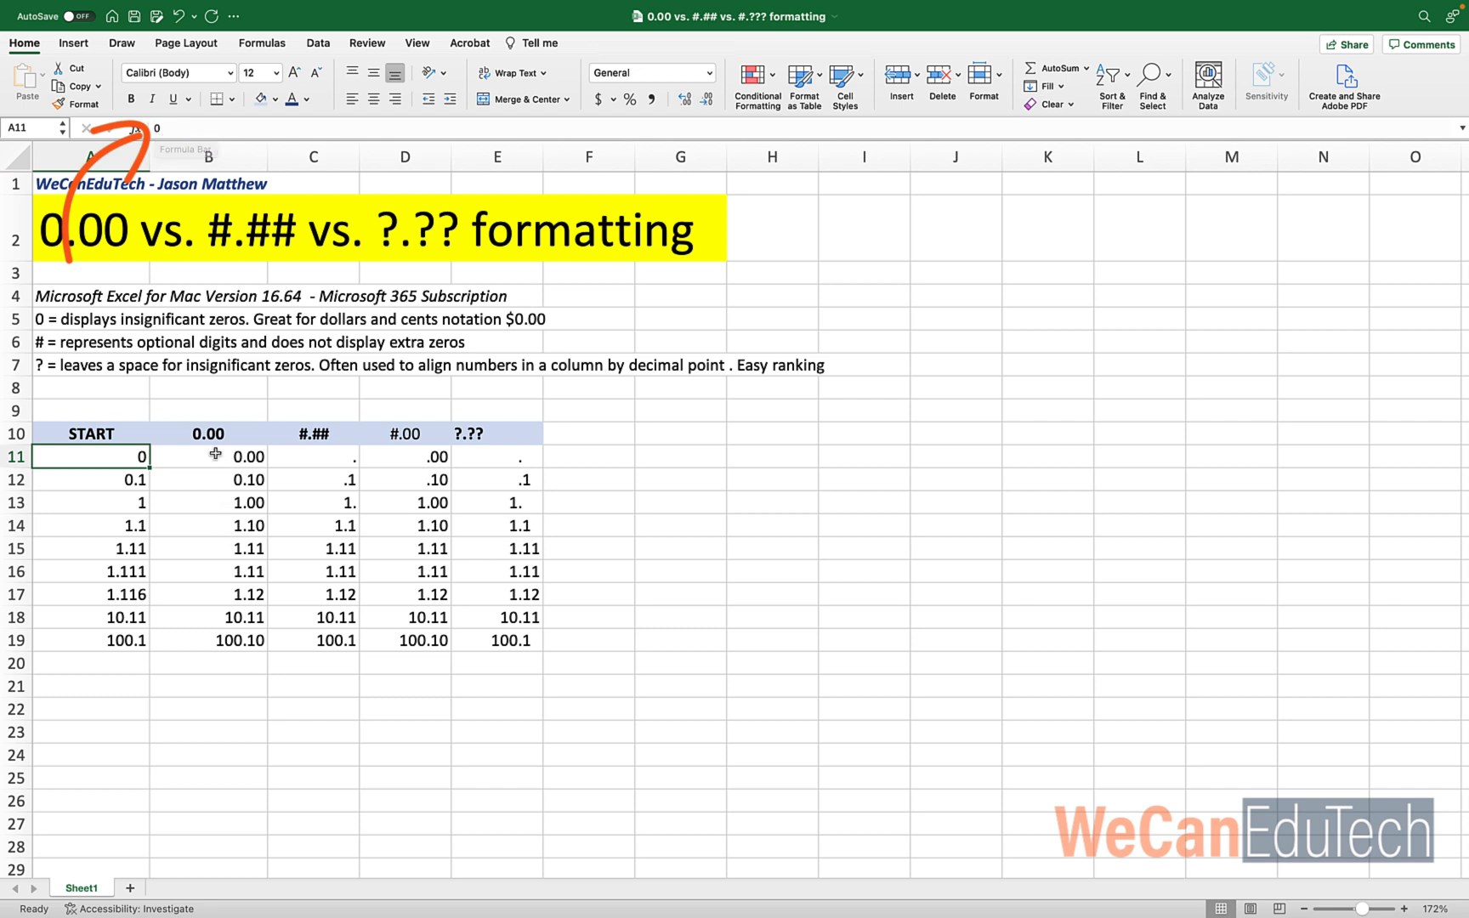
{"action": "left_click", "coordinate": [207, 456]}
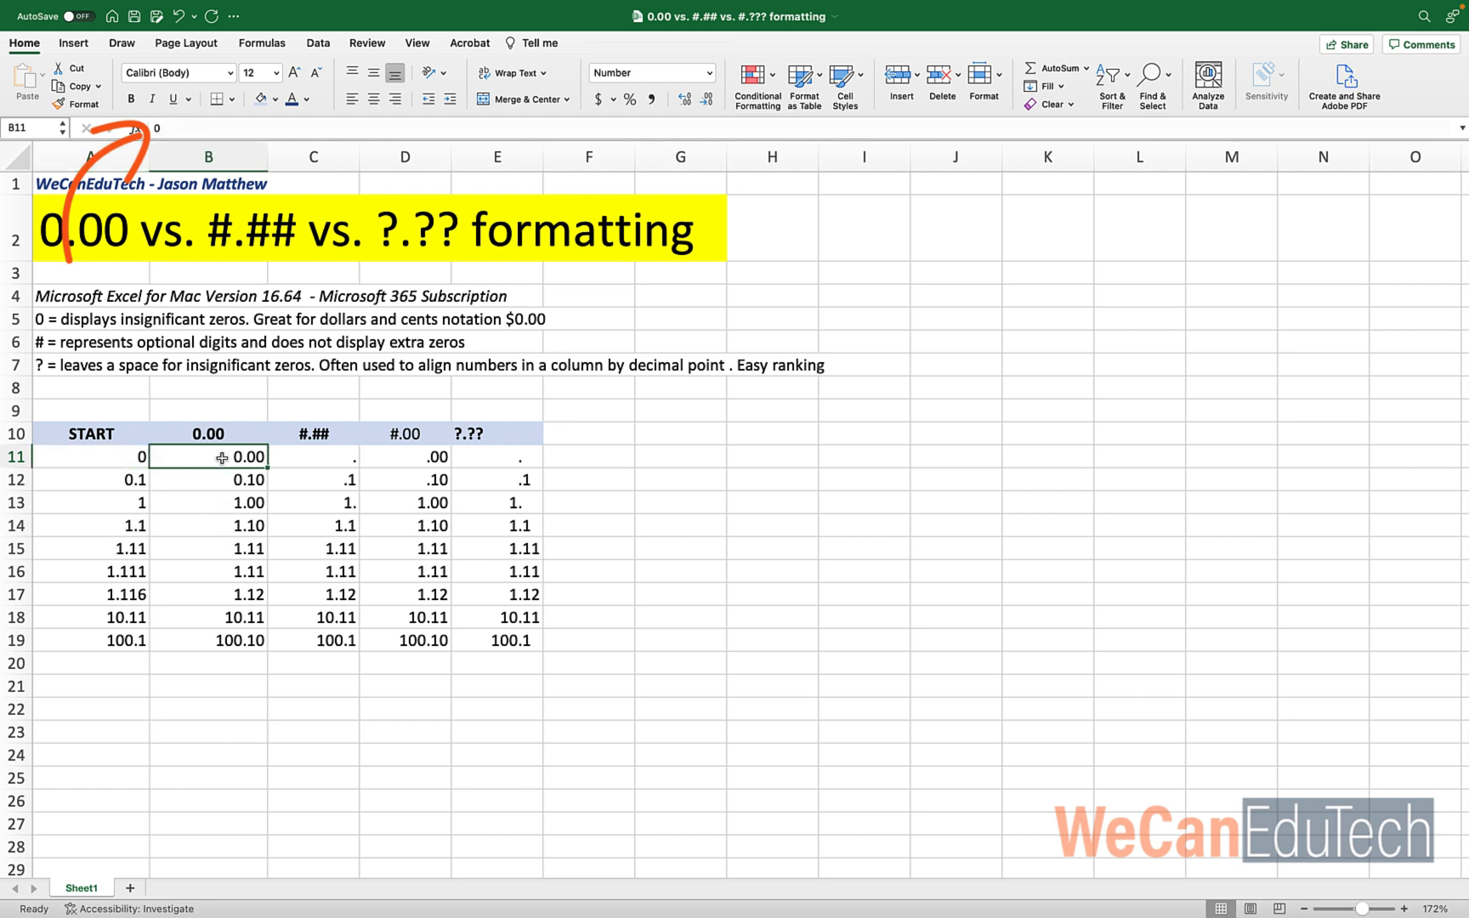
{"action": "mouse_move", "coordinate": [310, 458]}
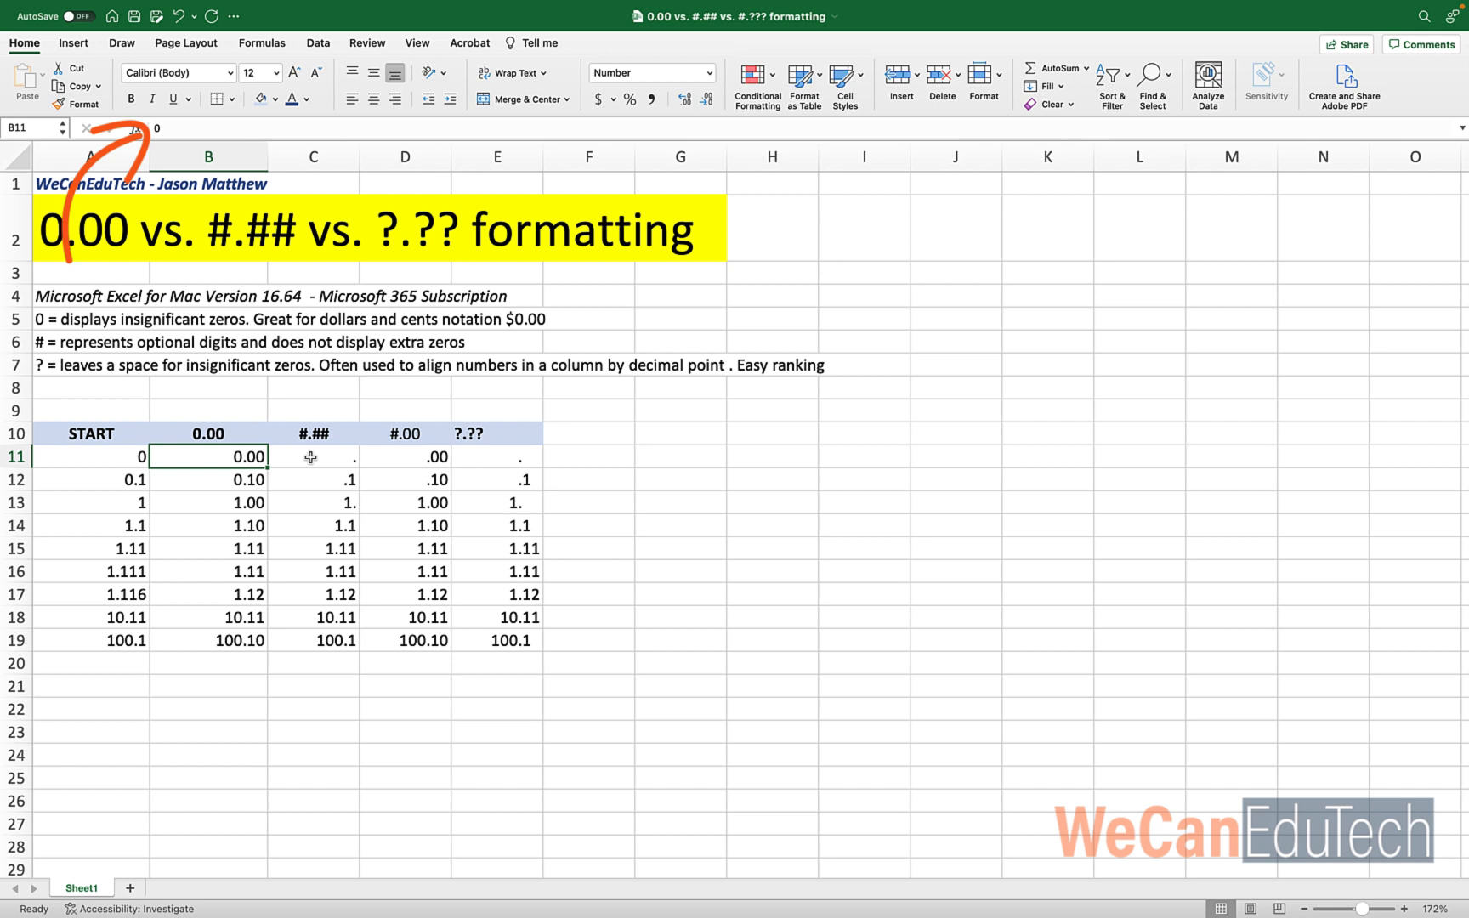
{"action": "left_click", "coordinate": [312, 458]}
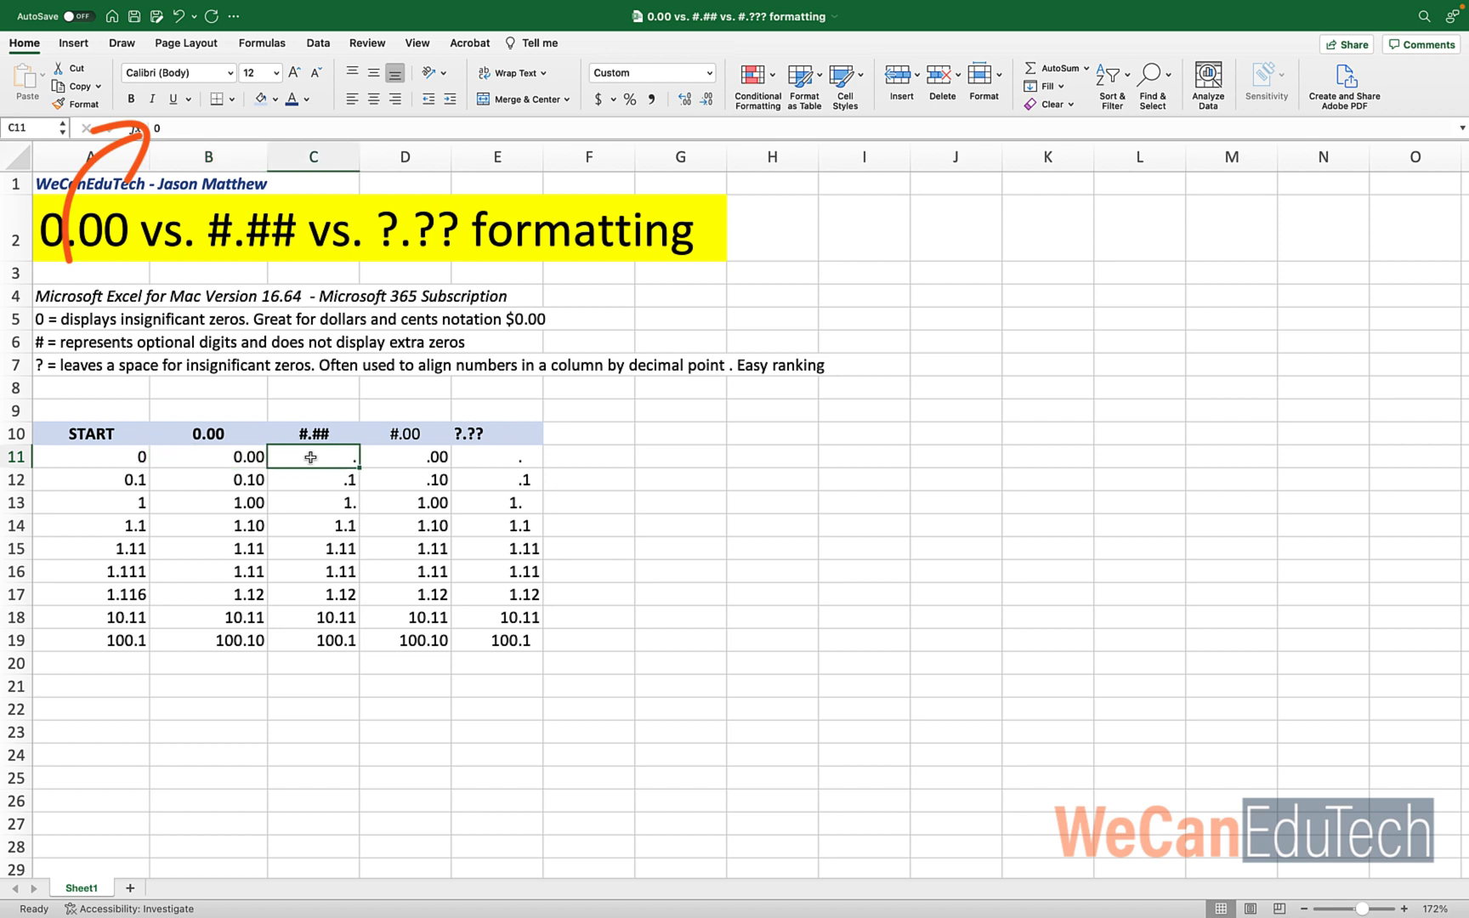
{"action": "mouse_move", "coordinate": [379, 455]}
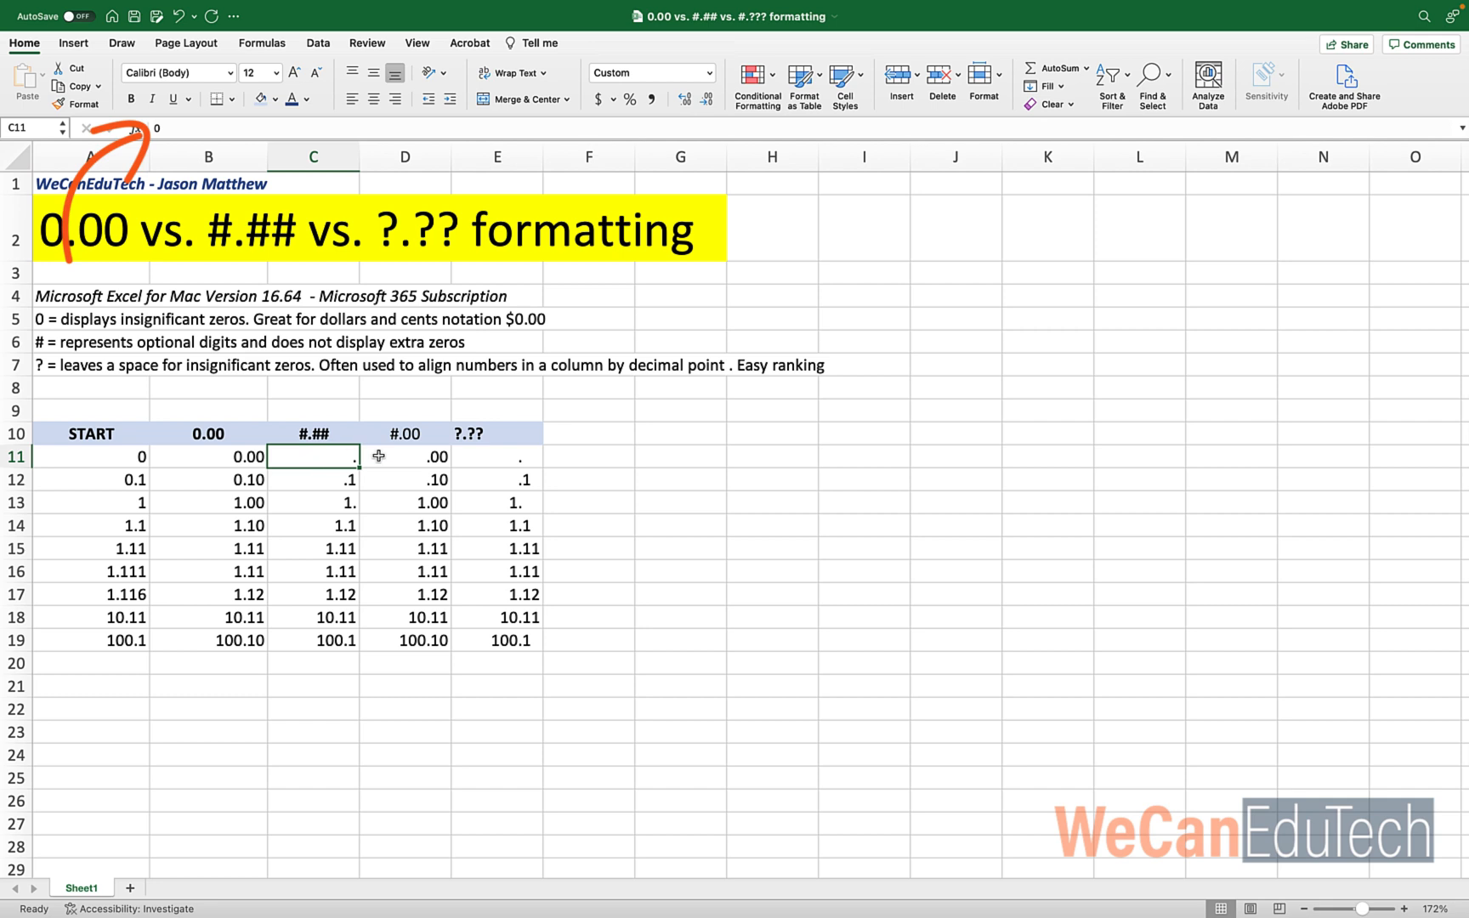
{"action": "left_click", "coordinate": [497, 455]}
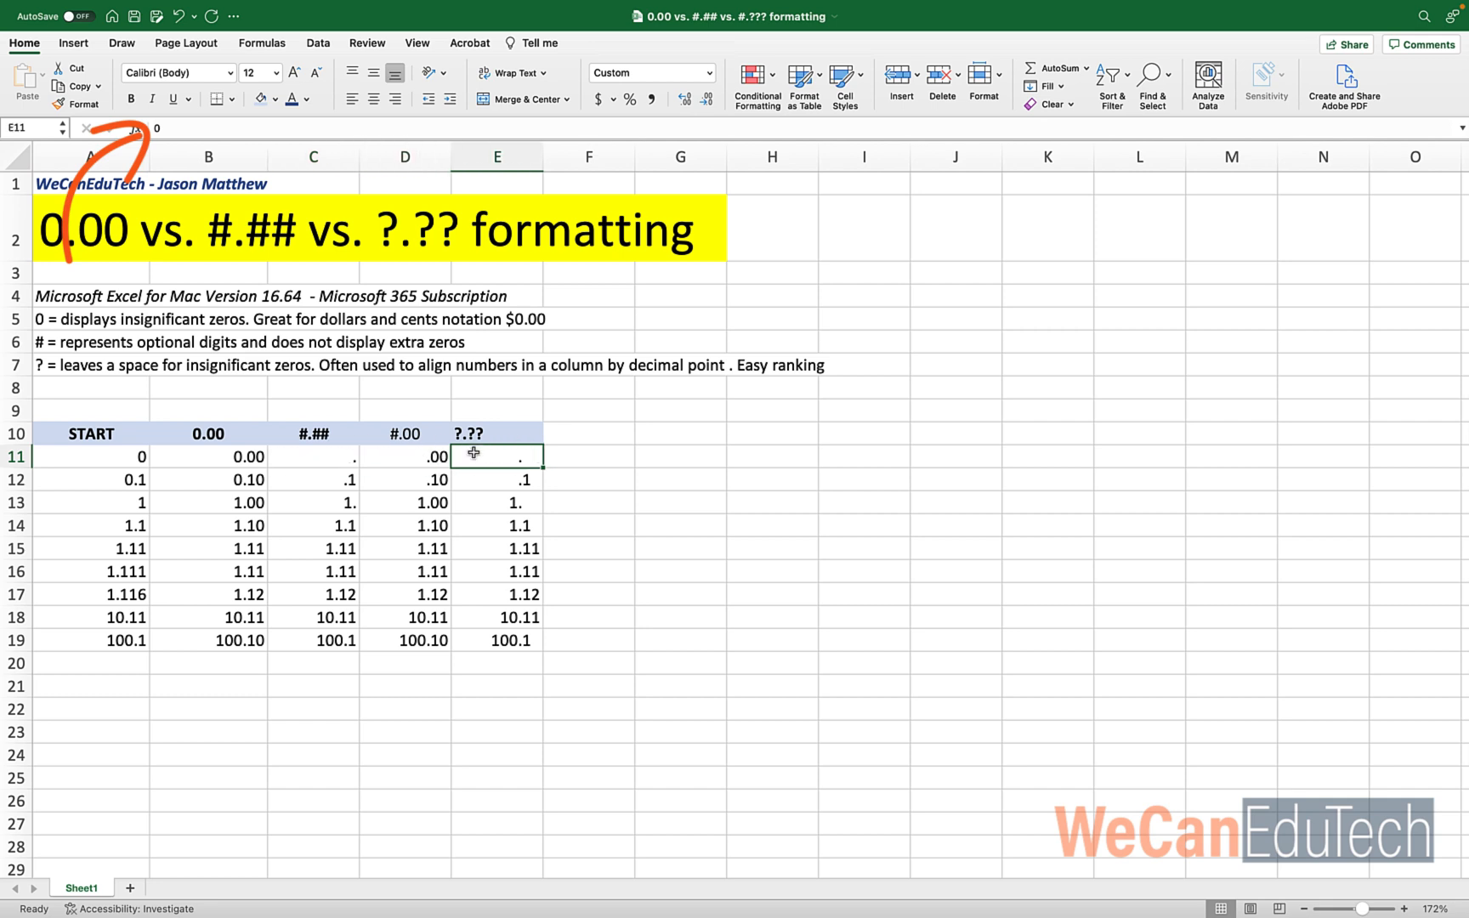